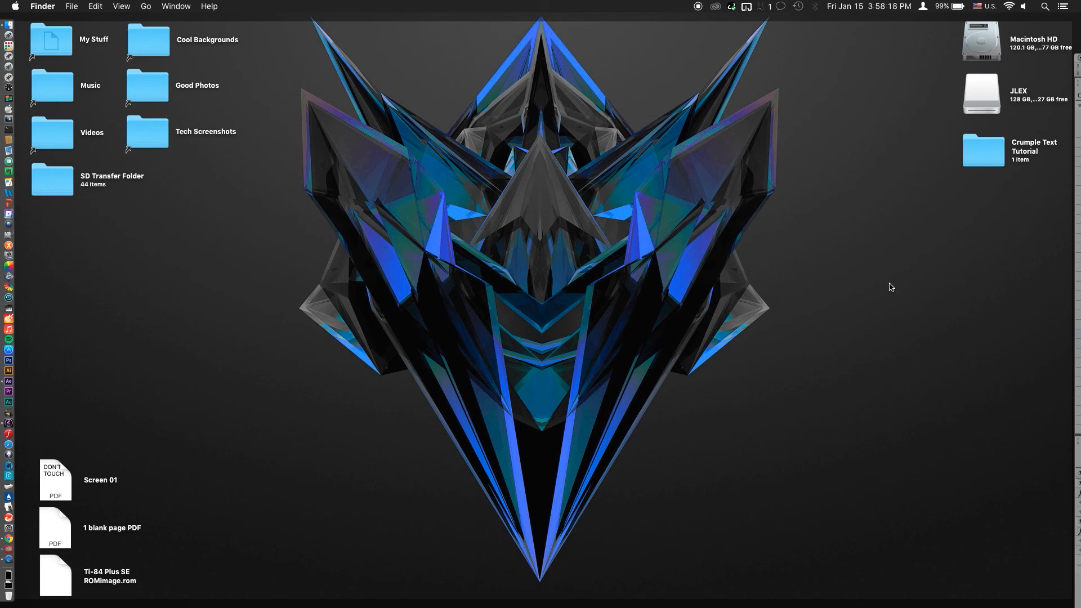
pyautogui.moveTo(933, 212)
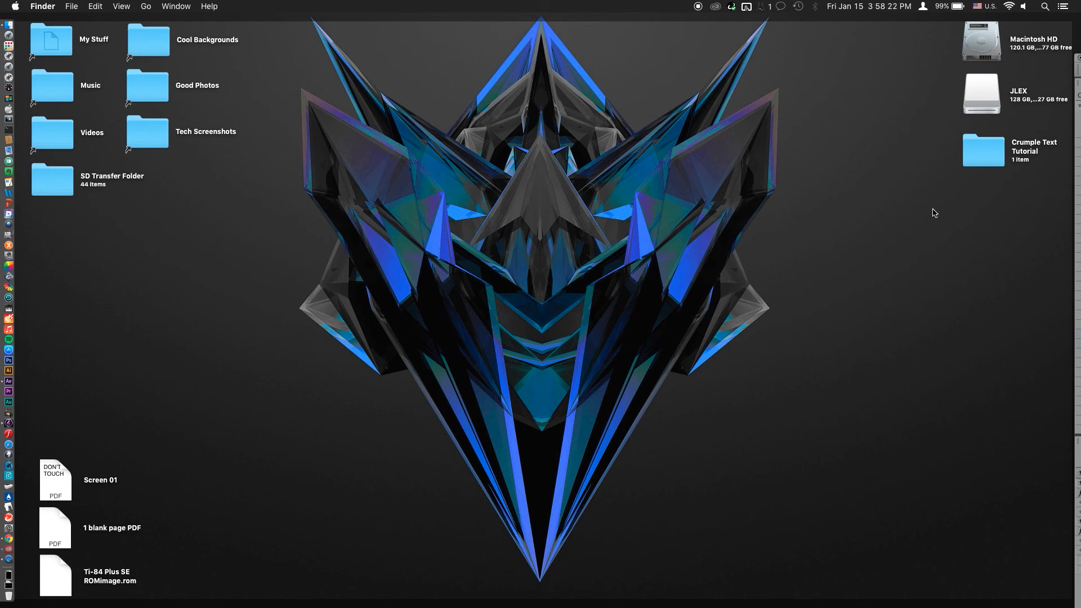
# - Open the Crumple Text Tutorial folder on the desktop to reveal NDNTV Finale.mp4
pyautogui.click(984, 151)
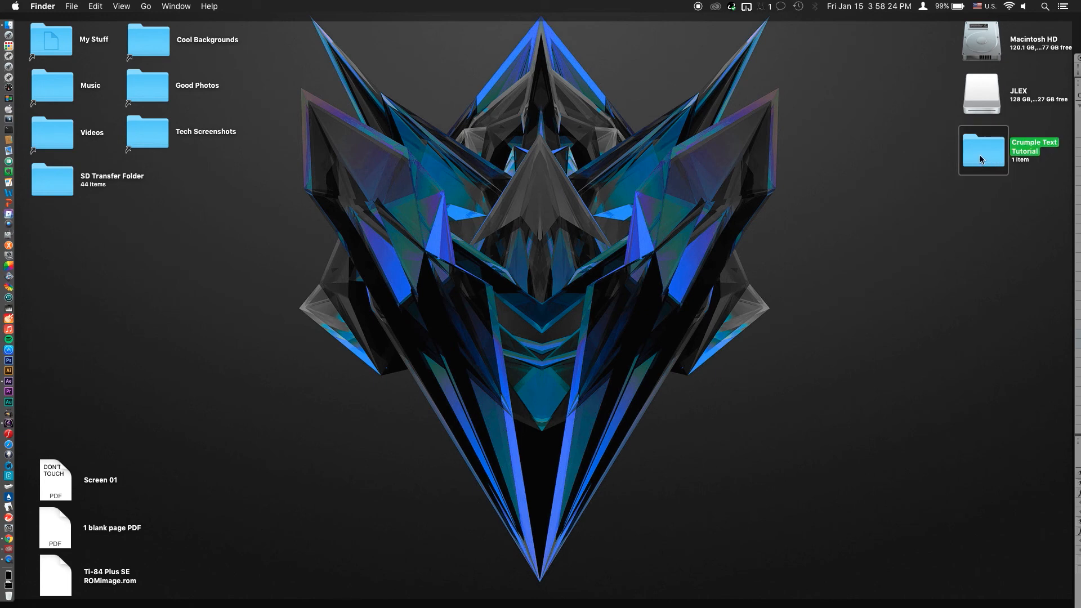
pyautogui.doubleClick(984, 150)
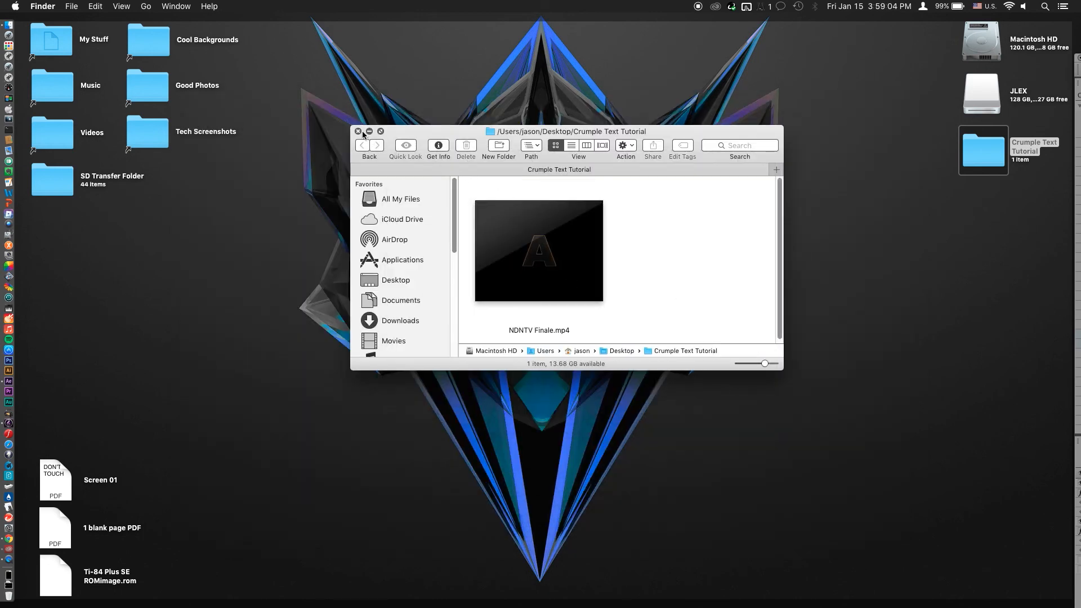
# - Close the Finder window and scrub the Comp 1 timeline to preview CRUMPLE balling up
pyautogui.click(357, 131)
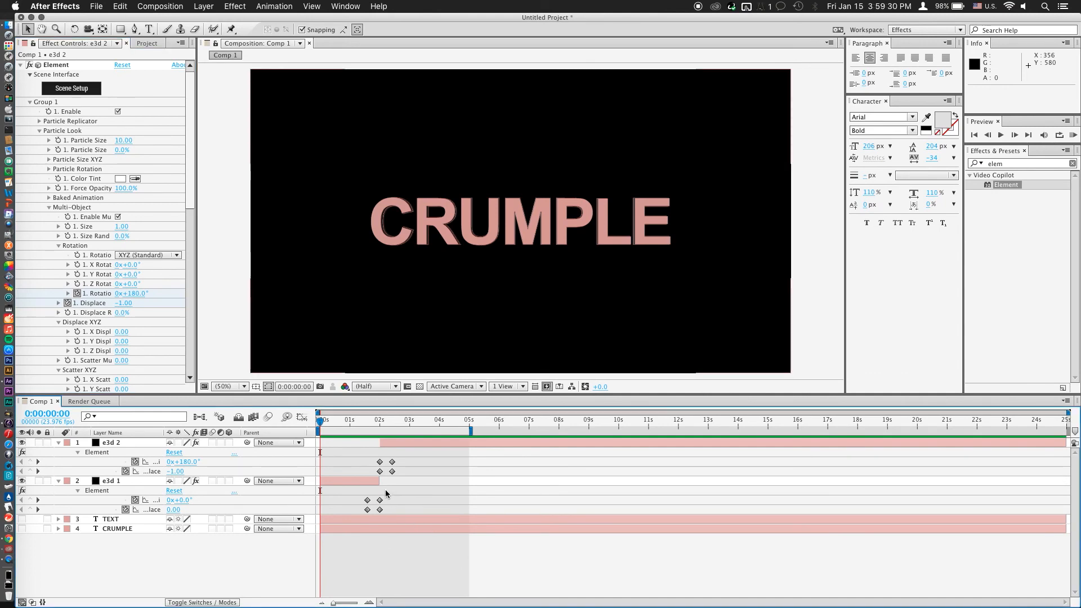
pyautogui.click(331, 420)
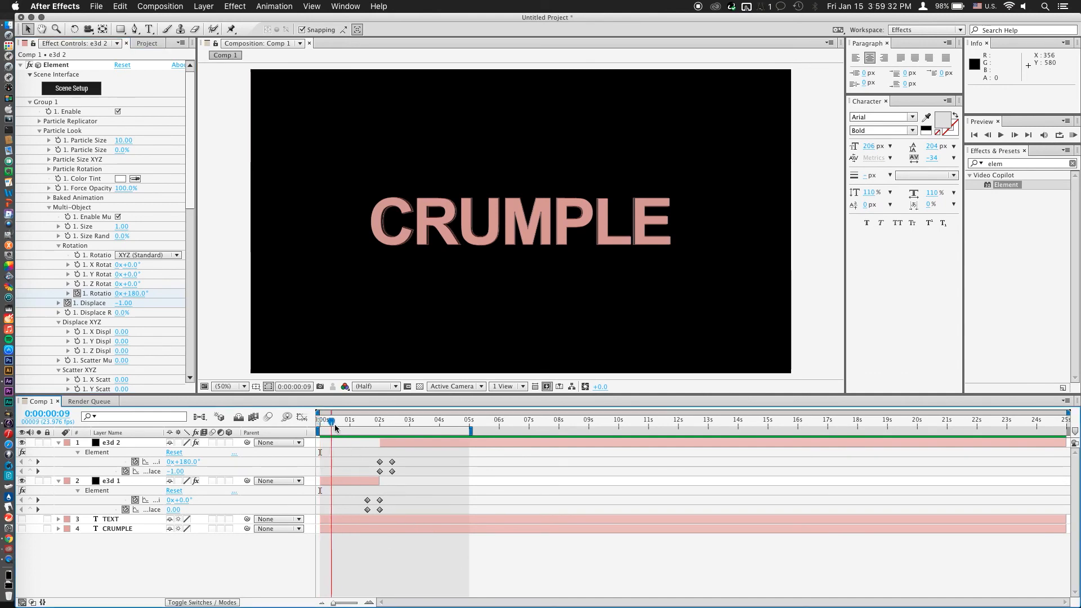
pyautogui.moveTo(331, 421); pyautogui.dragTo(378, 421)
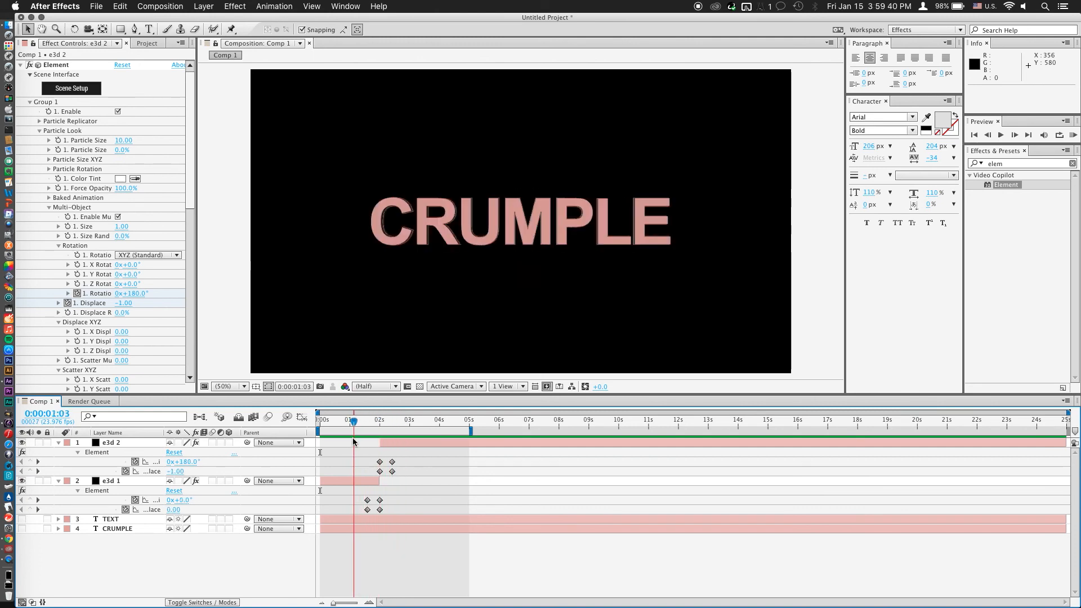
pyautogui.moveTo(353, 421); pyautogui.dragTo(380, 421)
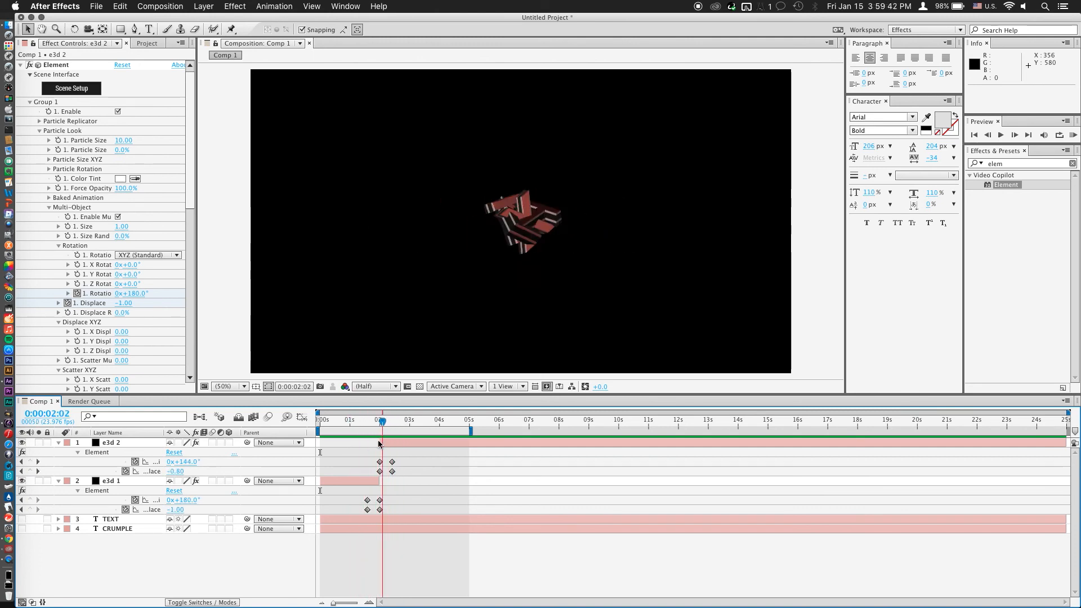
pyautogui.click(320, 433)
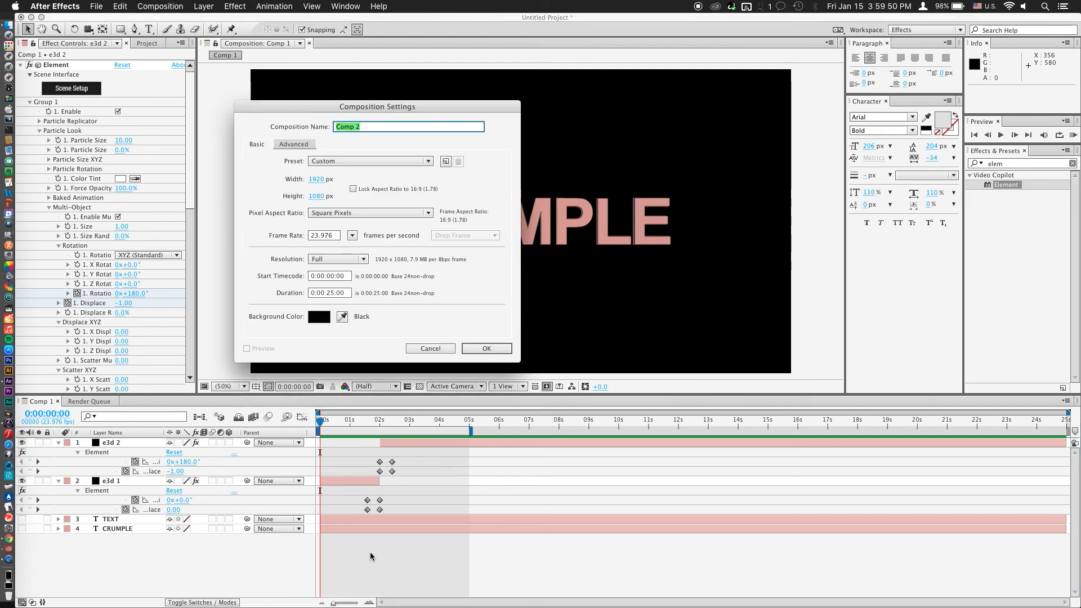
# - Create the new composition named Crumple
pyautogui.write('Crumple')
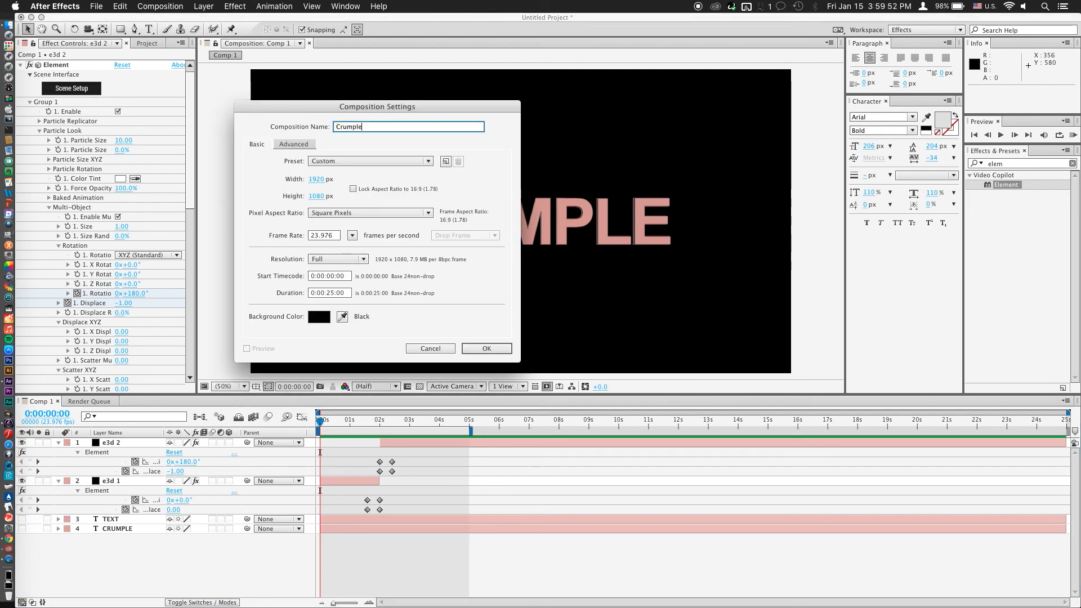
pyautogui.click(487, 349)
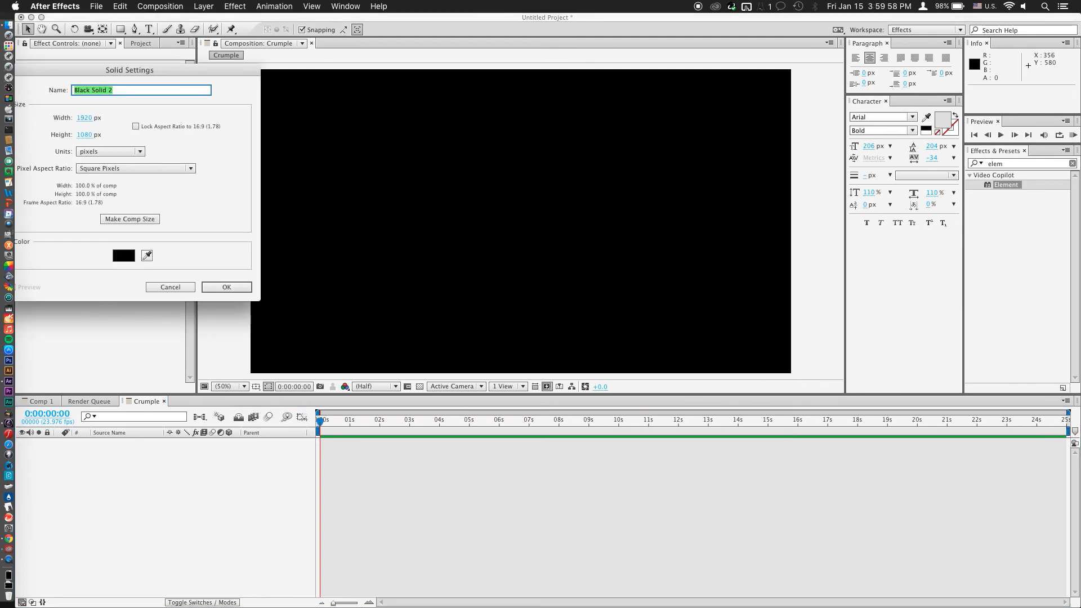
# - Add black solid layers named e3d 1 and e3d 2
pyautogui.moveTo(130, 70); pyautogui.dragTo(403, 196)
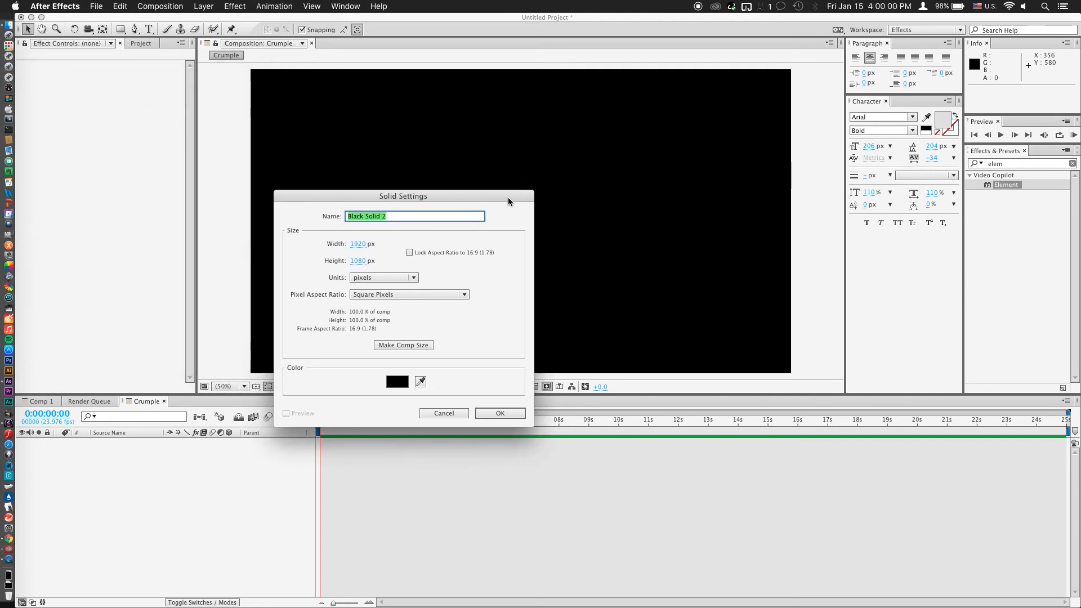
pyautogui.write('e')
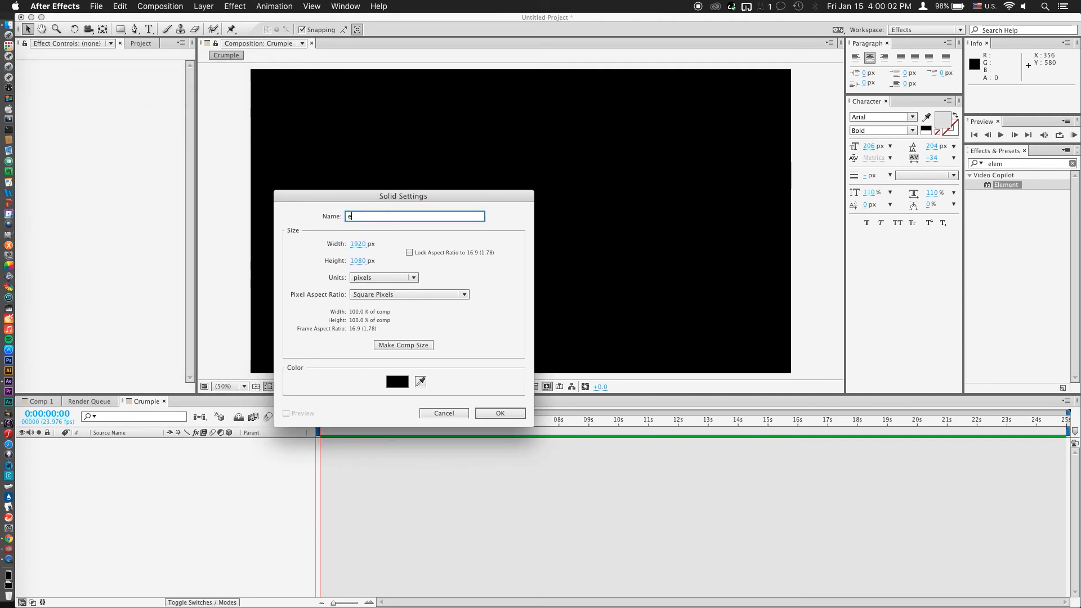
pyautogui.click(500, 412)
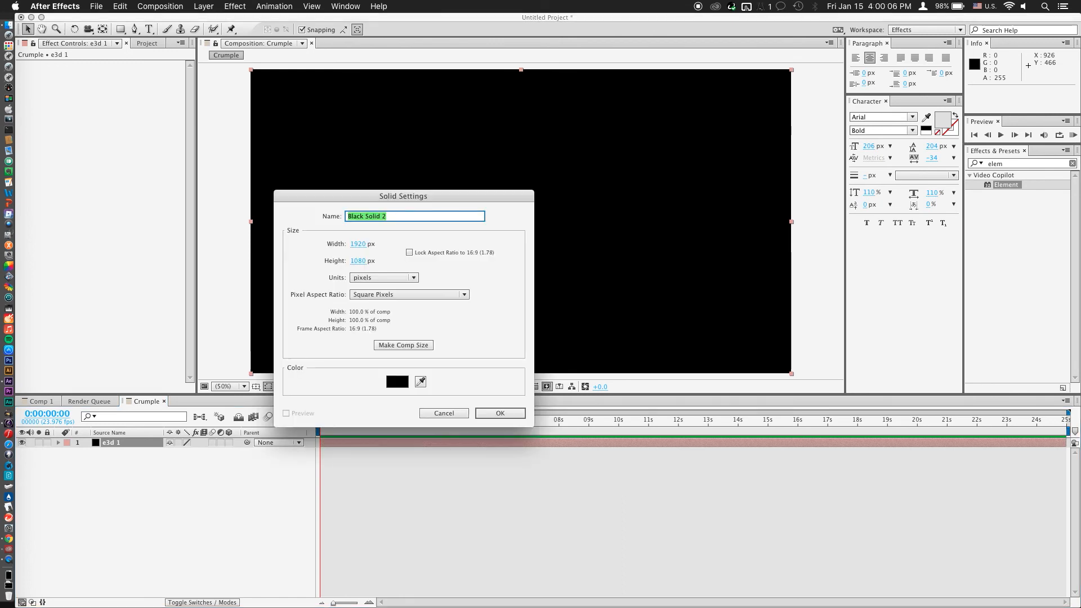
pyautogui.write('e3d')
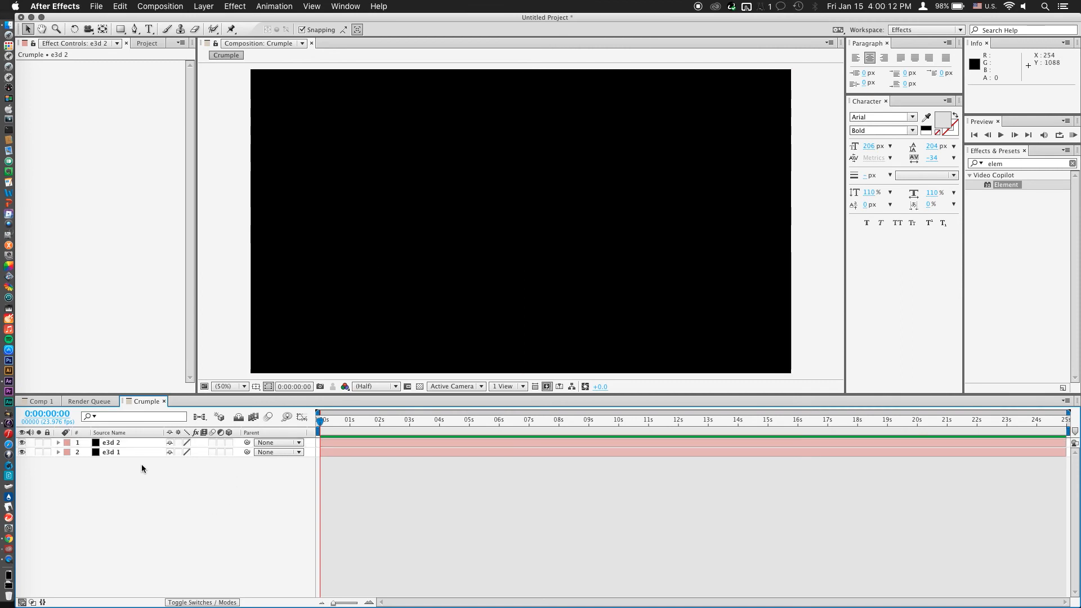
pyautogui.moveTo(119, 493)
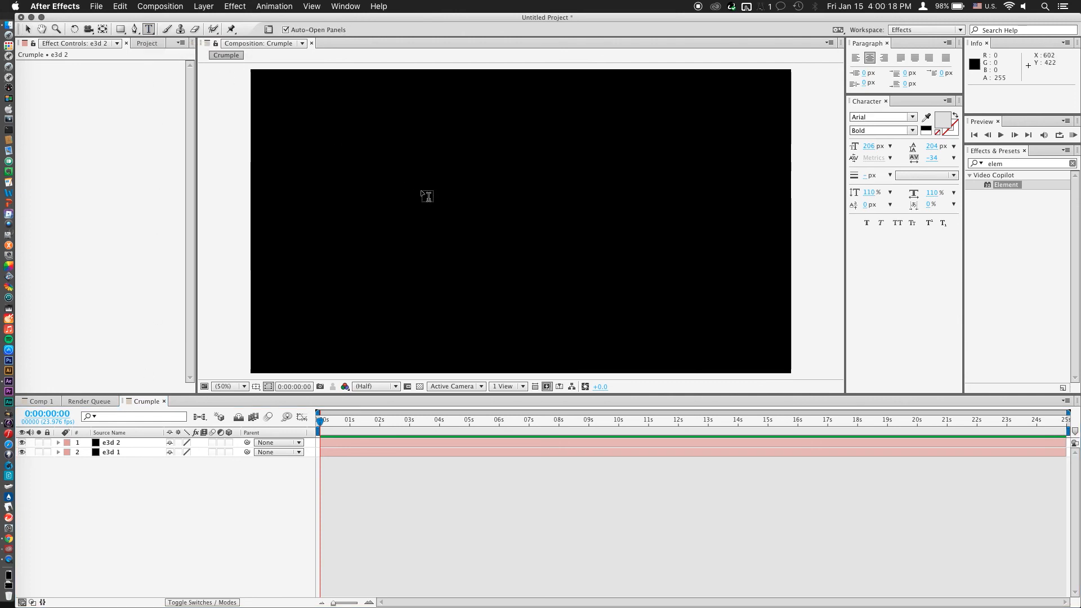
# - Type CRUMPLE as a text layer and move it to the frame centre
pyautogui.click(352, 193)
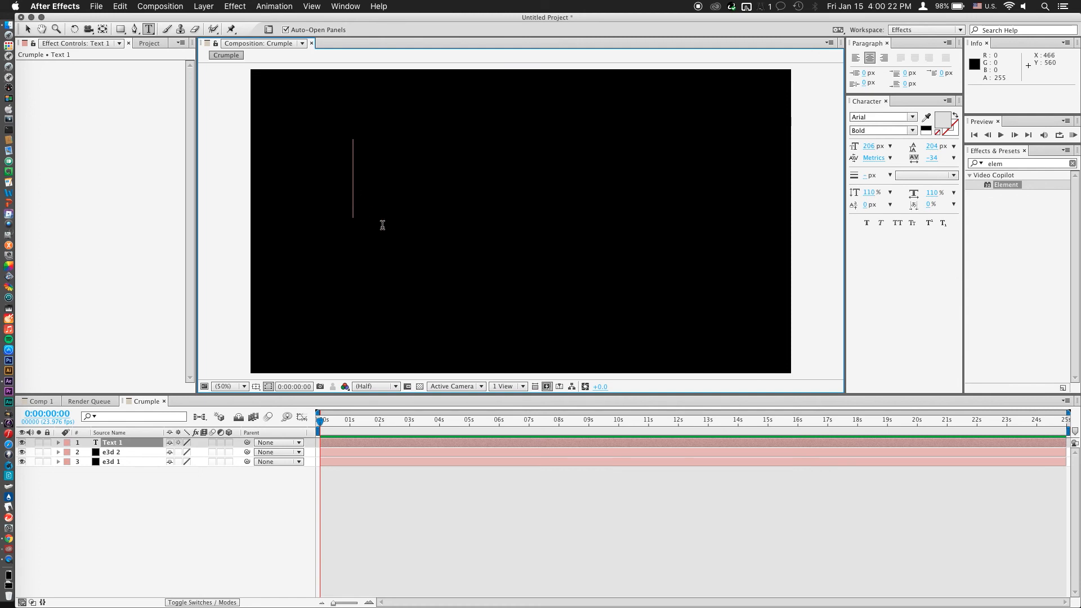
pyautogui.write('CRUMPLE')
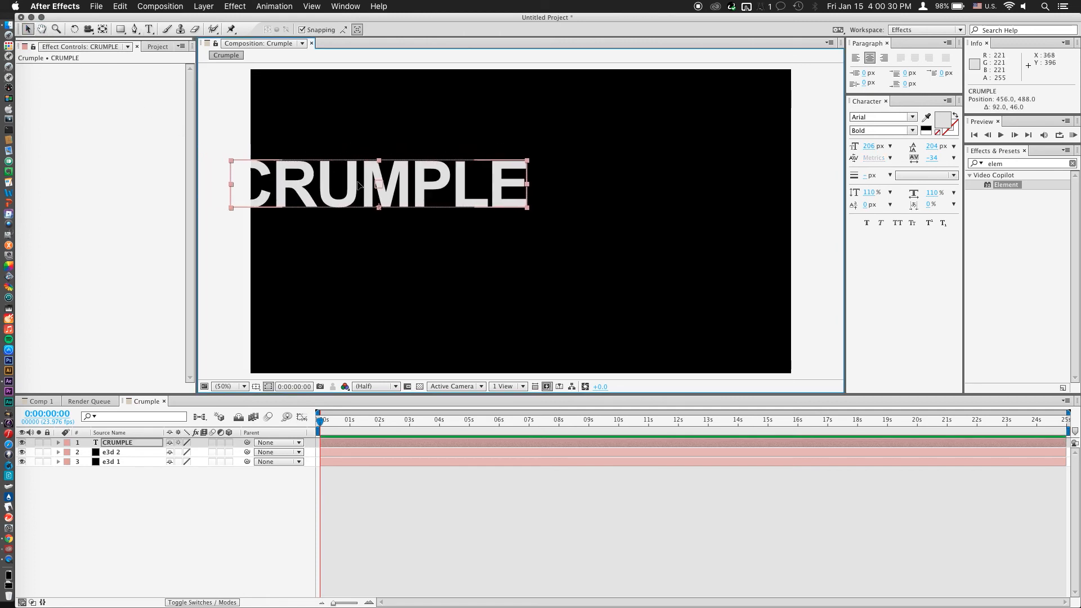
pyautogui.moveTo(379, 183); pyautogui.dragTo(482, 213)
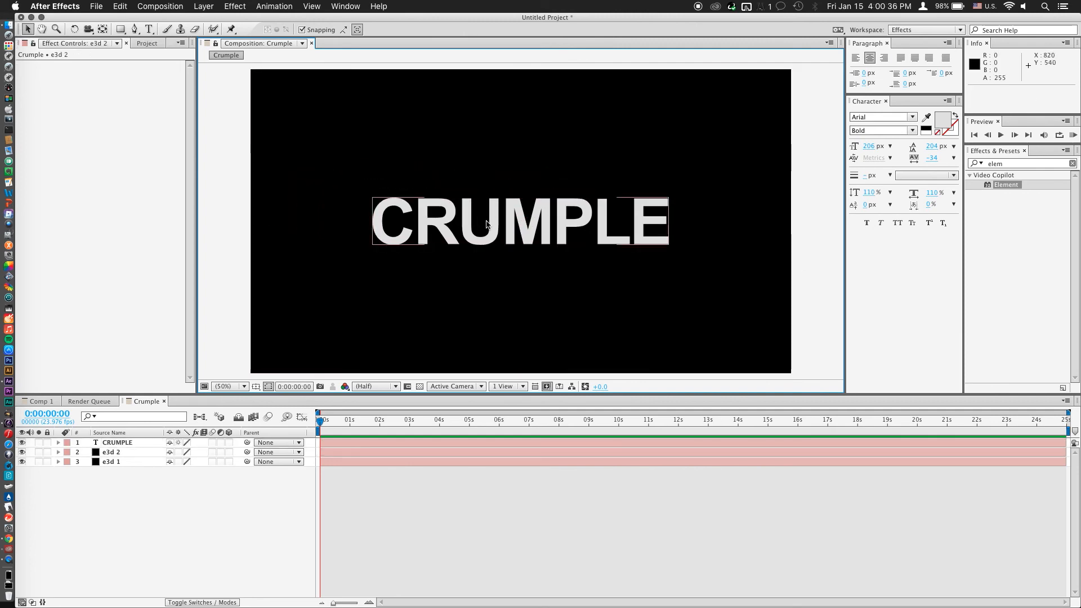
# - Add a TEXT text layer centred over the CRUMPLE word
pyautogui.click(148, 28)
pyautogui.write('TEXT')
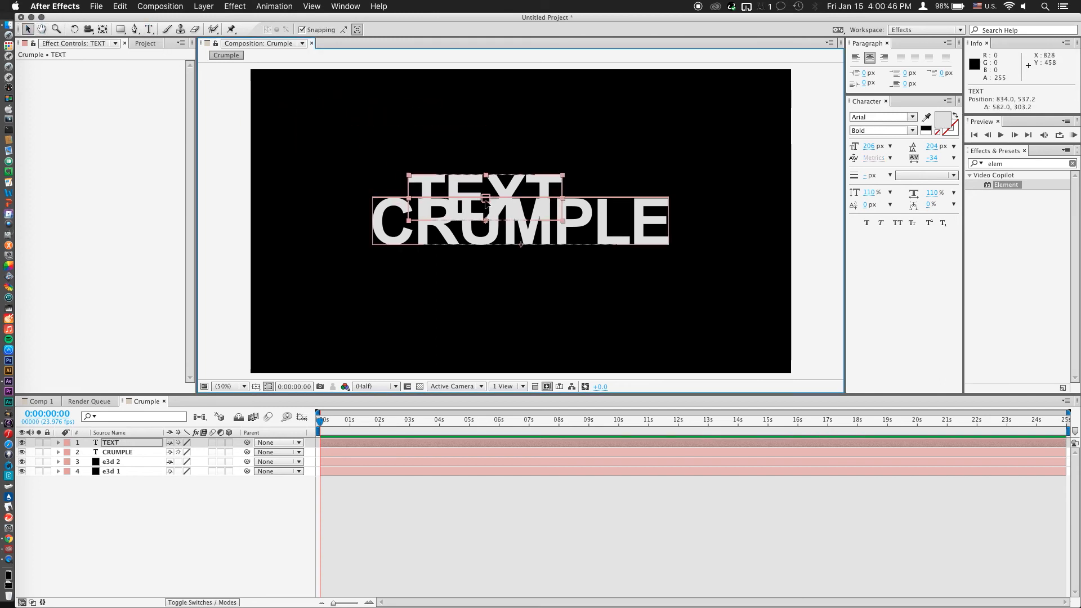
pyautogui.moveTo(485, 200); pyautogui.dragTo(519, 221)
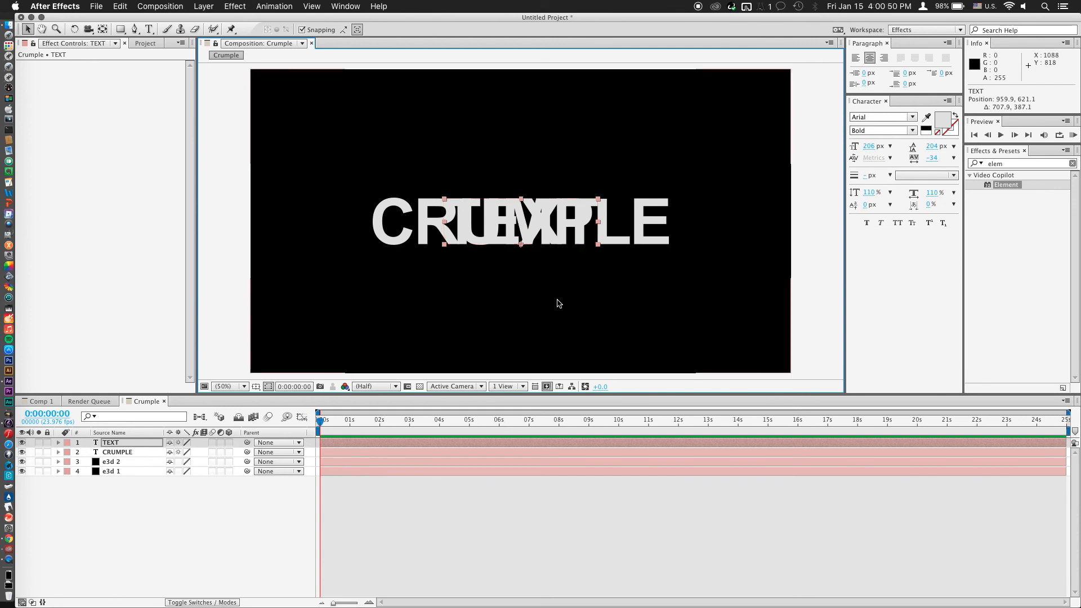
pyautogui.moveTo(440, 288)
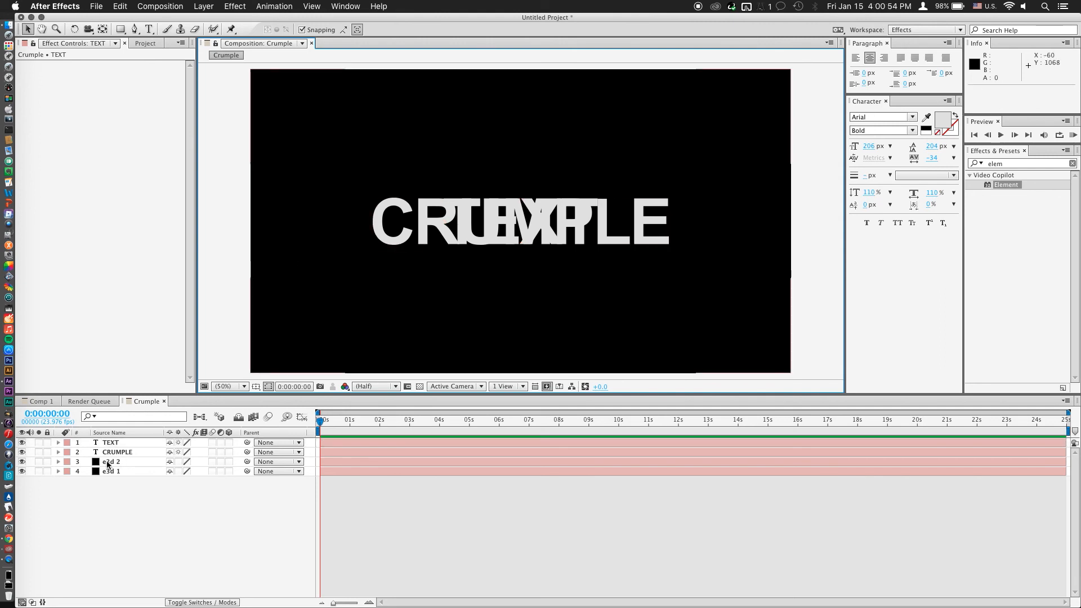
pyautogui.click(117, 452)
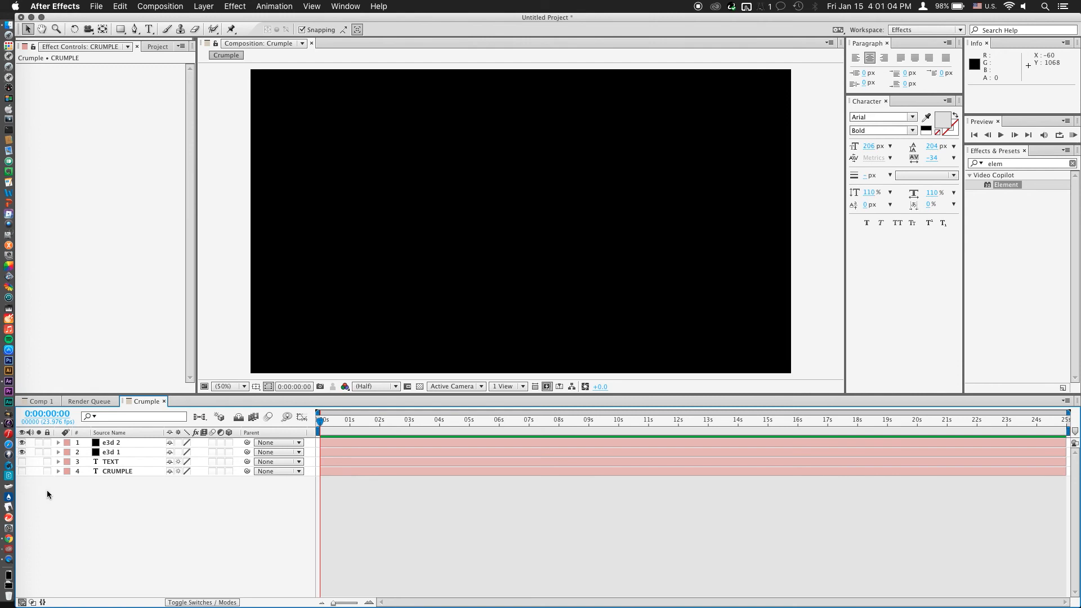
# - Expand Custom Layers > Custom Text and Masks on e3d 1's Element effect to pick Path Layer 1
pyautogui.click(111, 452)
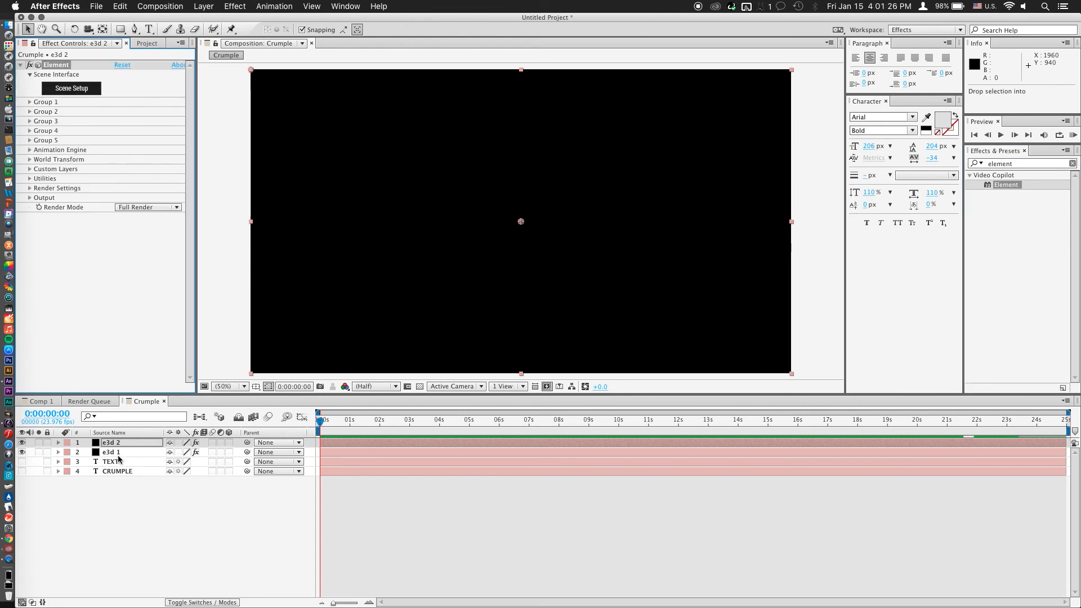
pyautogui.click(111, 452)
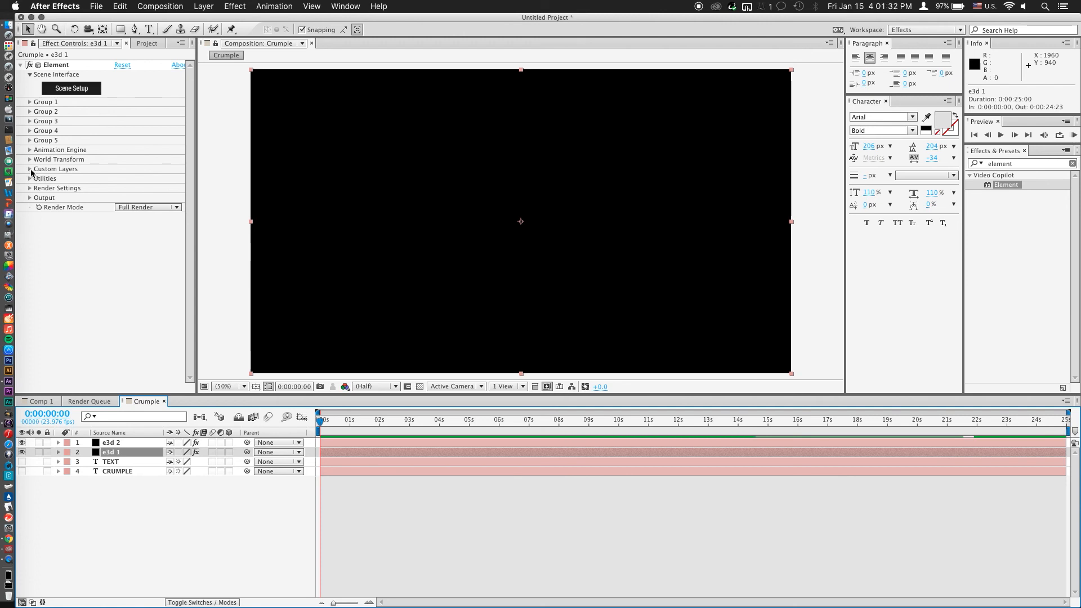
pyautogui.click(31, 169)
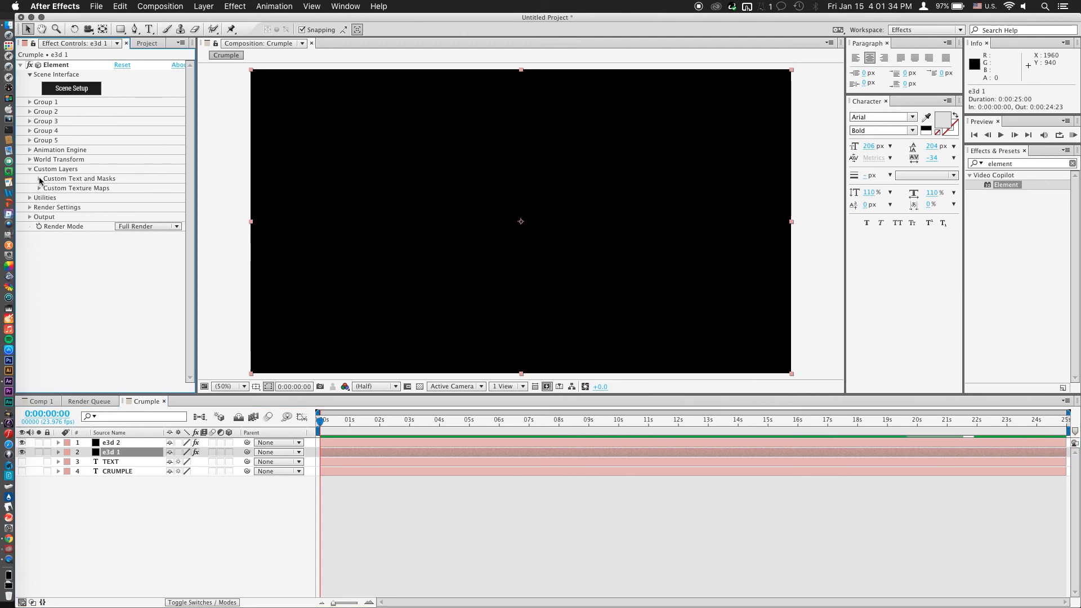
pyautogui.click(38, 178)
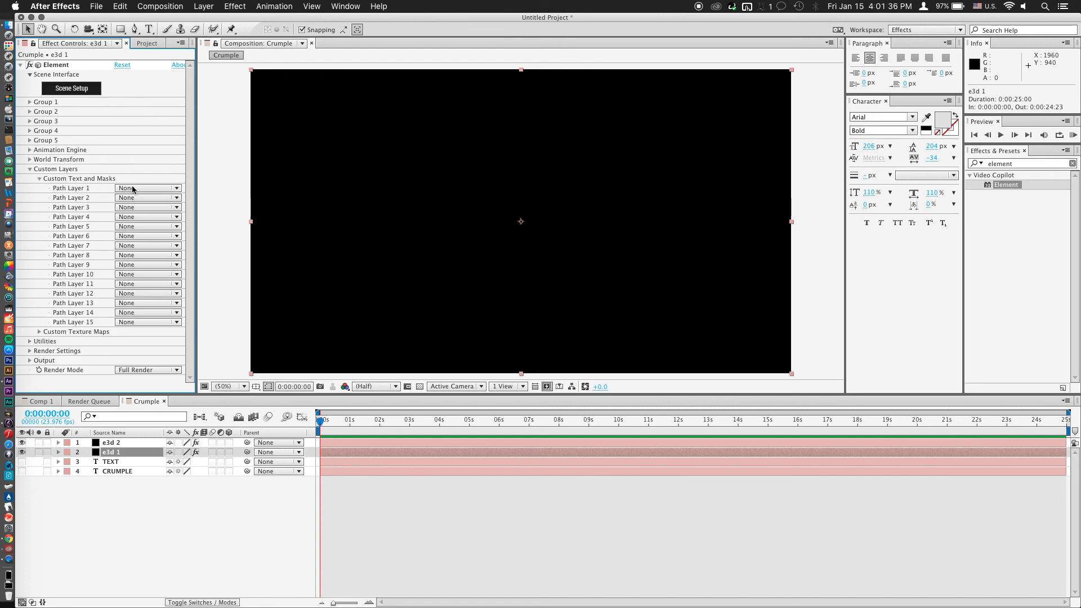
pyautogui.click(148, 188)
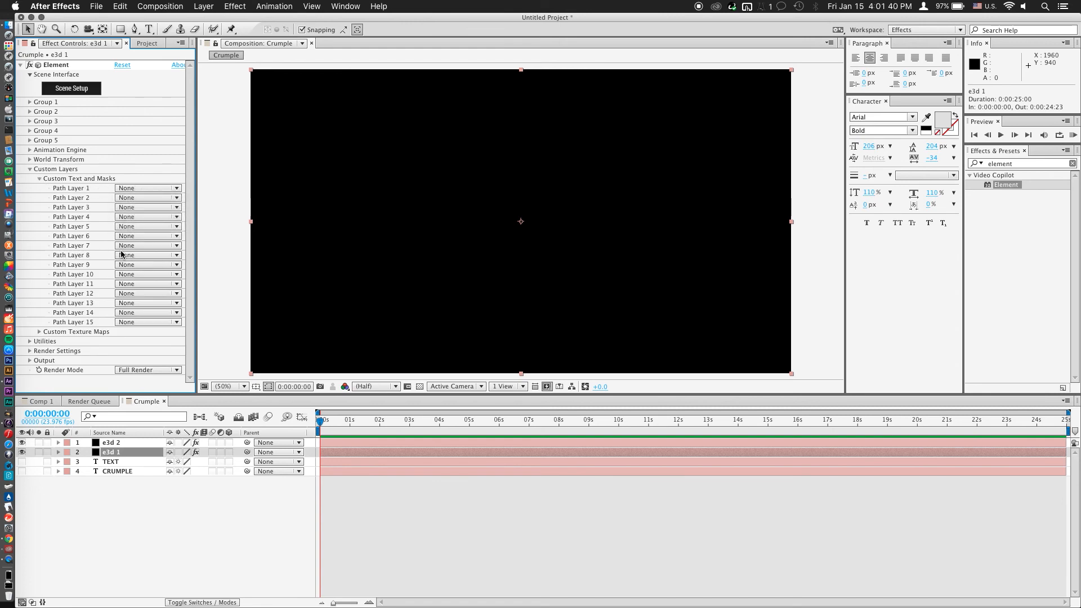
# - Set Path Layer 1 under Custom Text and Masks to the CRUMPLE text layer
pyautogui.click(109, 442)
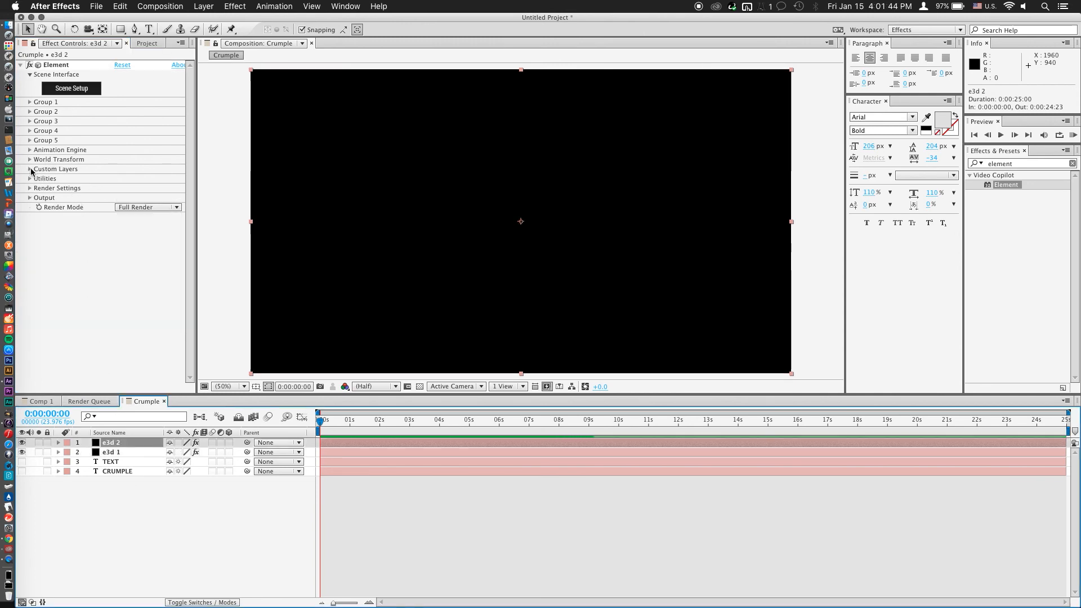
pyautogui.click(30, 169)
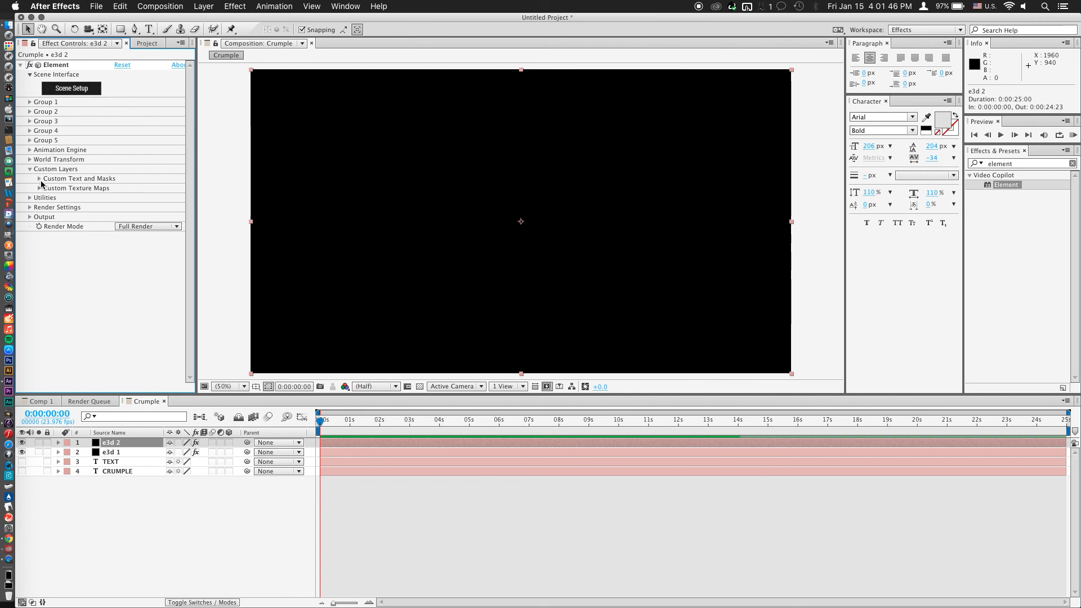
pyautogui.click(37, 178)
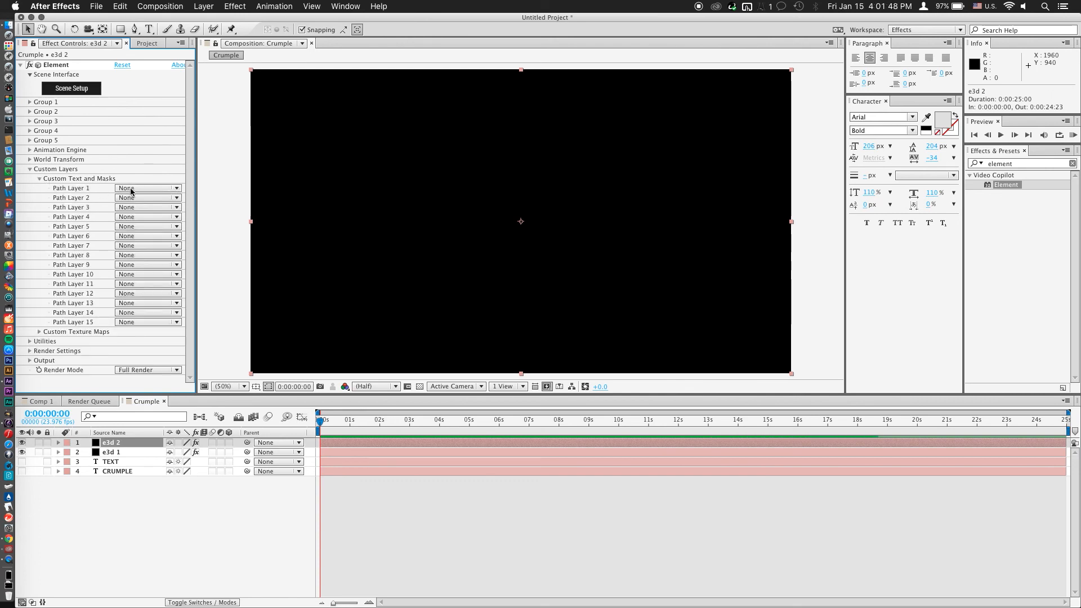
pyautogui.click(147, 189)
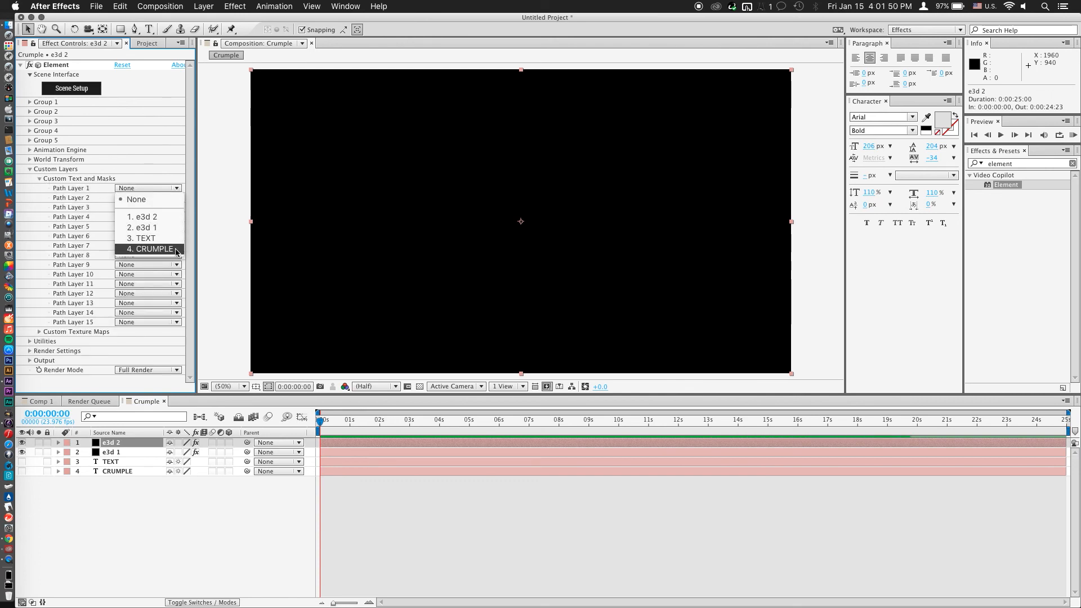
pyautogui.click(150, 249)
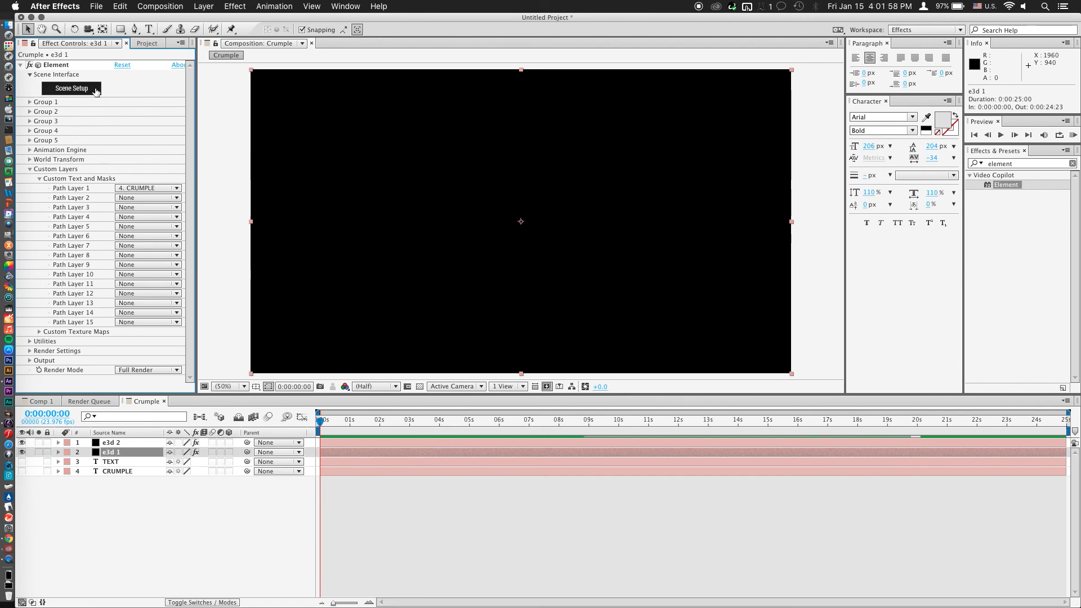
# - Extrude CRUMPLE in Element 3D Scene Setup, hide the environment, and show Physical bevel presets
pyautogui.click(71, 89)
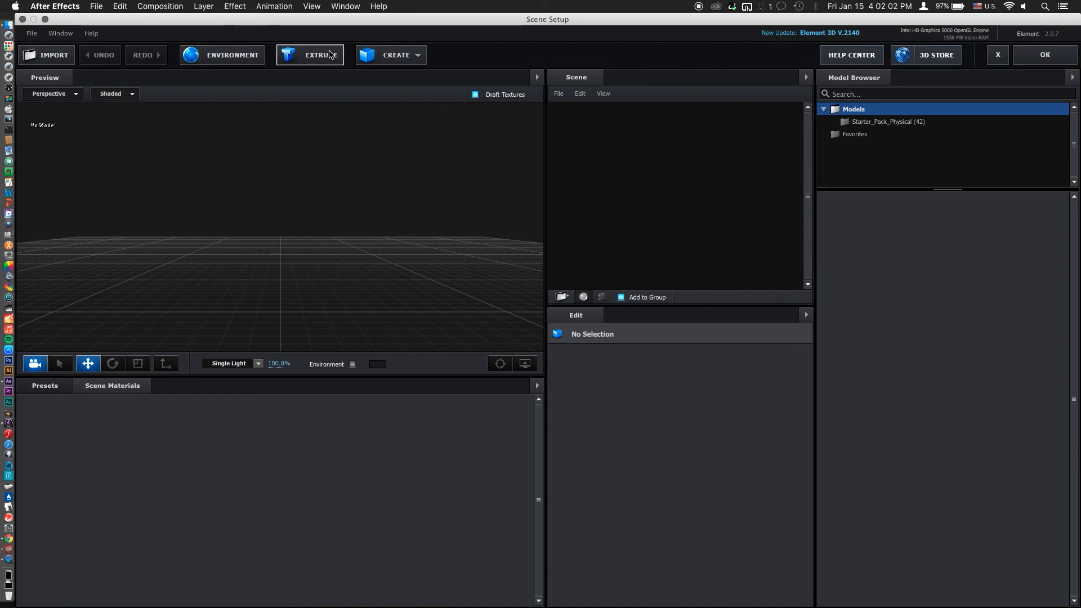
pyautogui.click(310, 55)
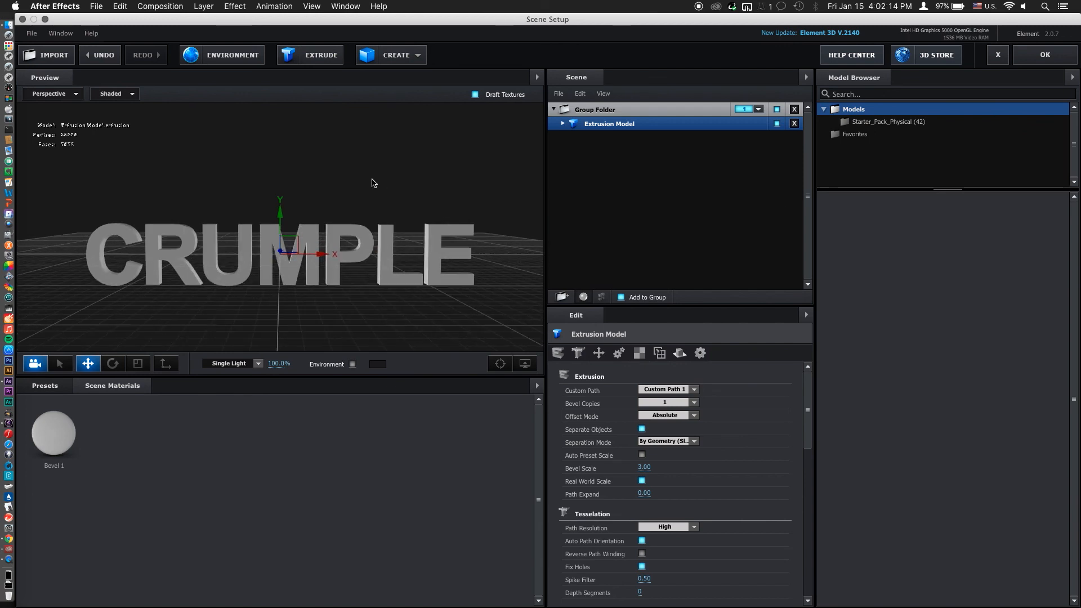
pyautogui.moveTo(377, 393)
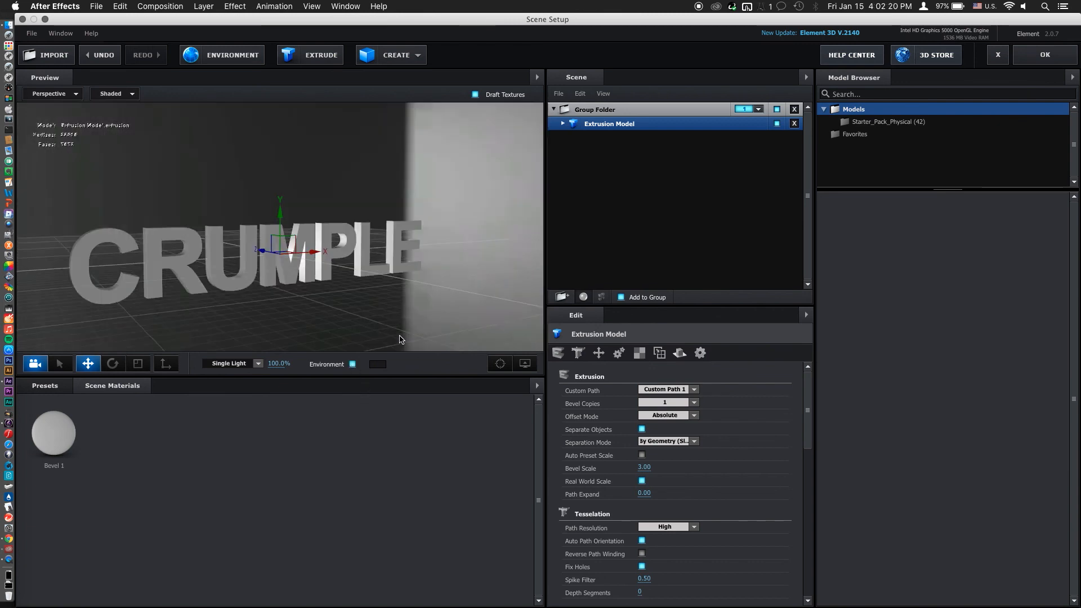
pyautogui.click(353, 364)
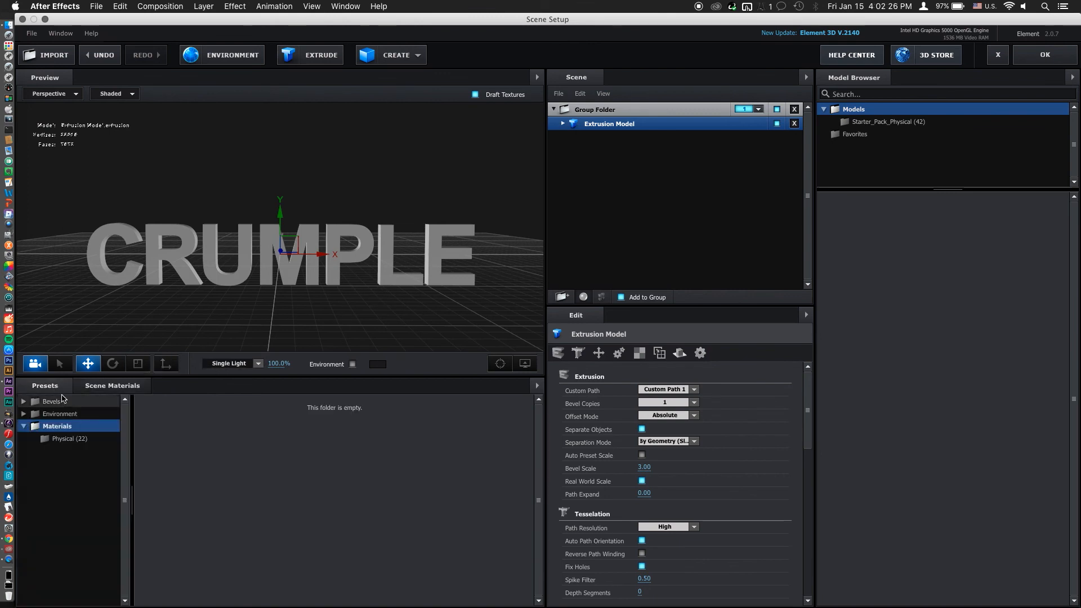
pyautogui.click(72, 414)
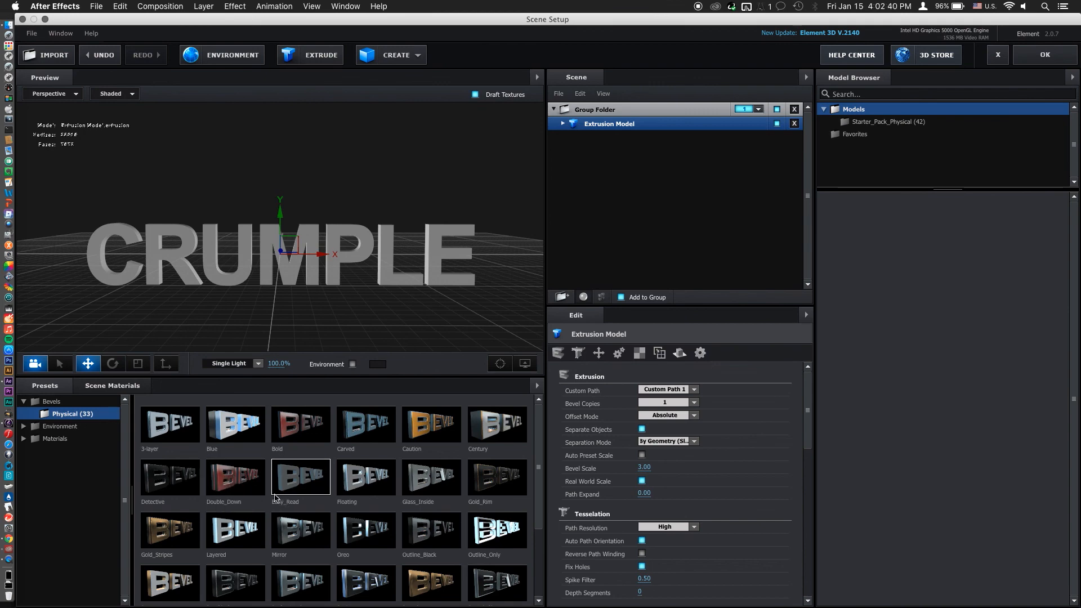
pyautogui.moveTo(222, 478)
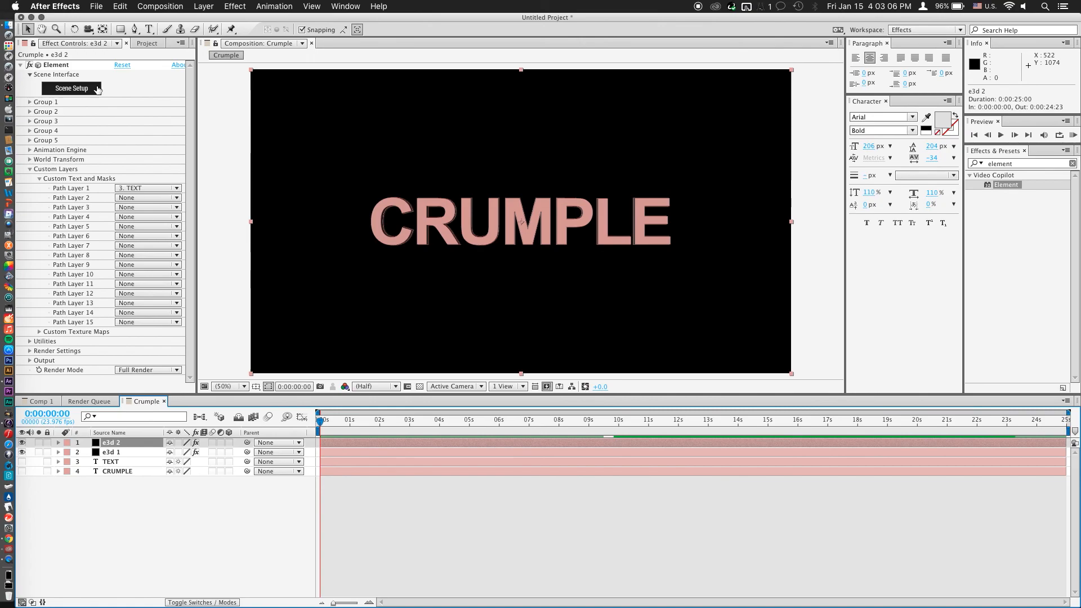
# - Extrude the TEXT layer on e3d 2 in Scene Setup and accept the scene
pyautogui.click(73, 88)
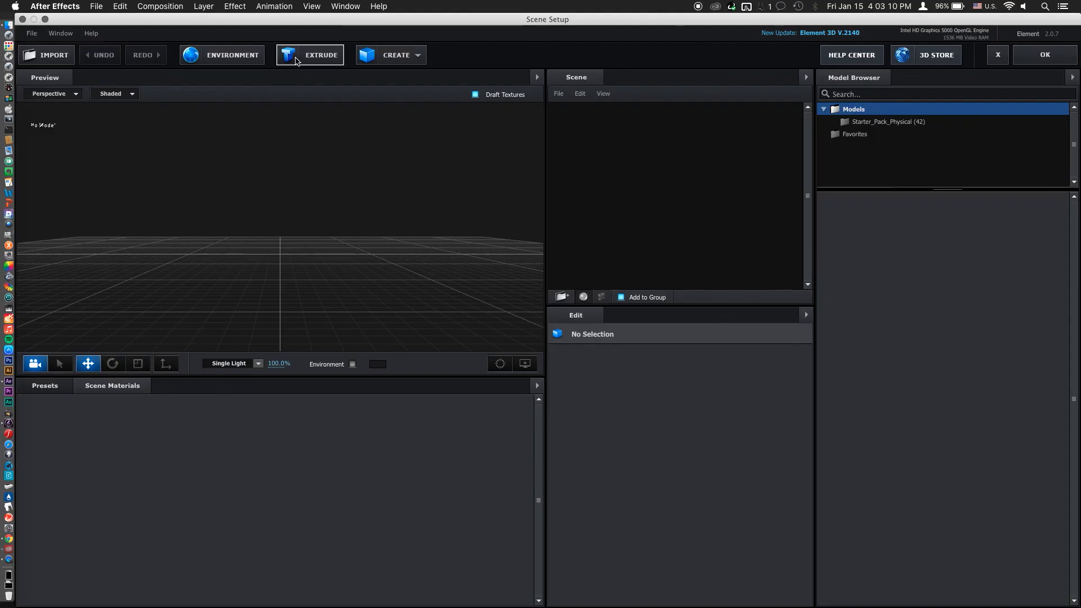
pyautogui.click(310, 55)
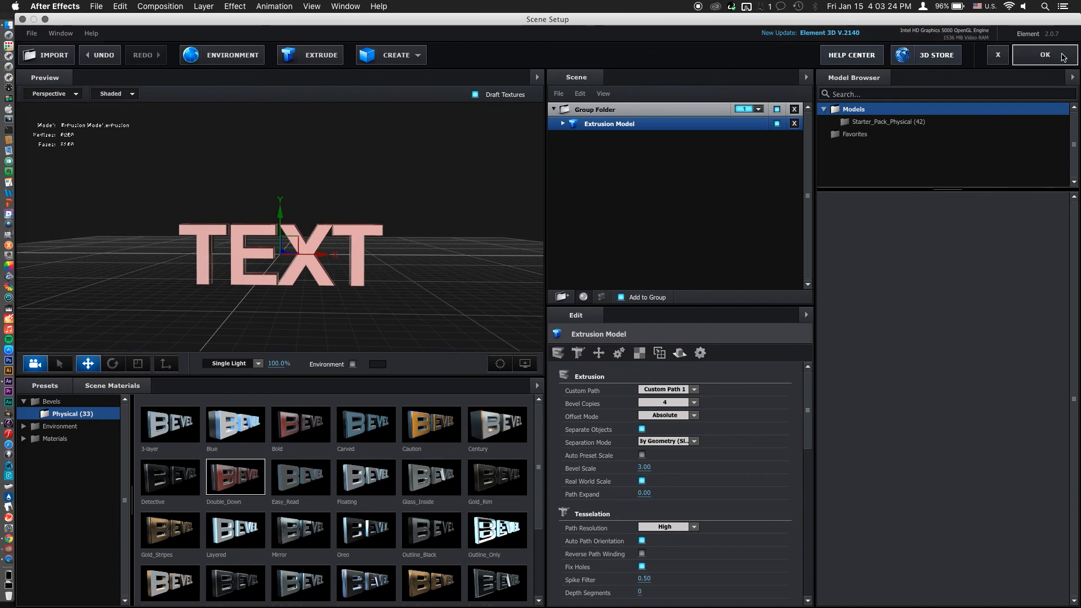
pyautogui.click(1043, 54)
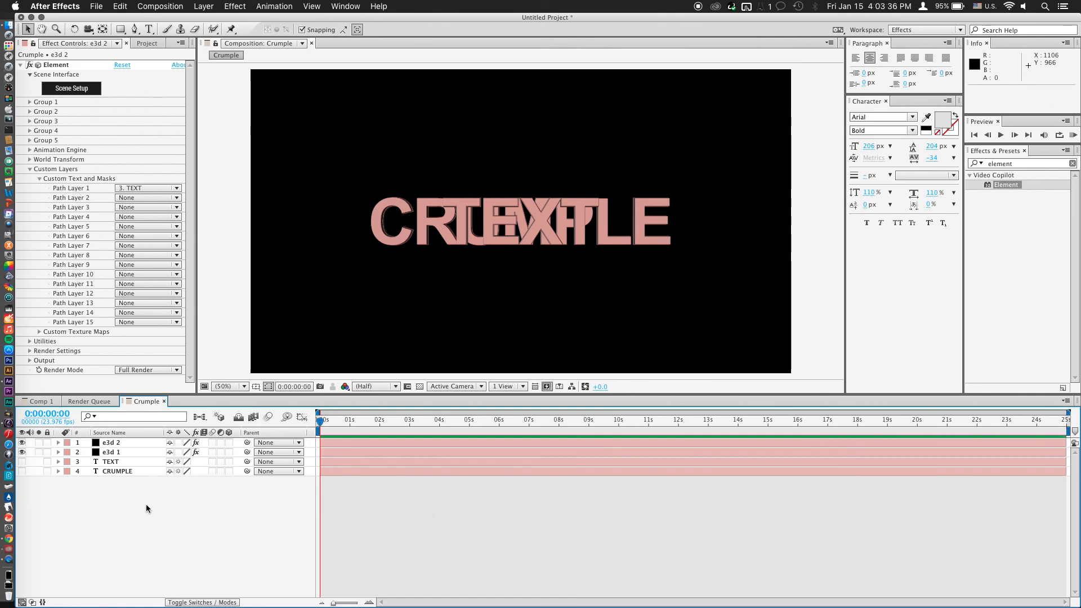
# - Solo e3d 1 and enable Multi-Object under Group 1 > Particle Look
pyautogui.click(111, 452)
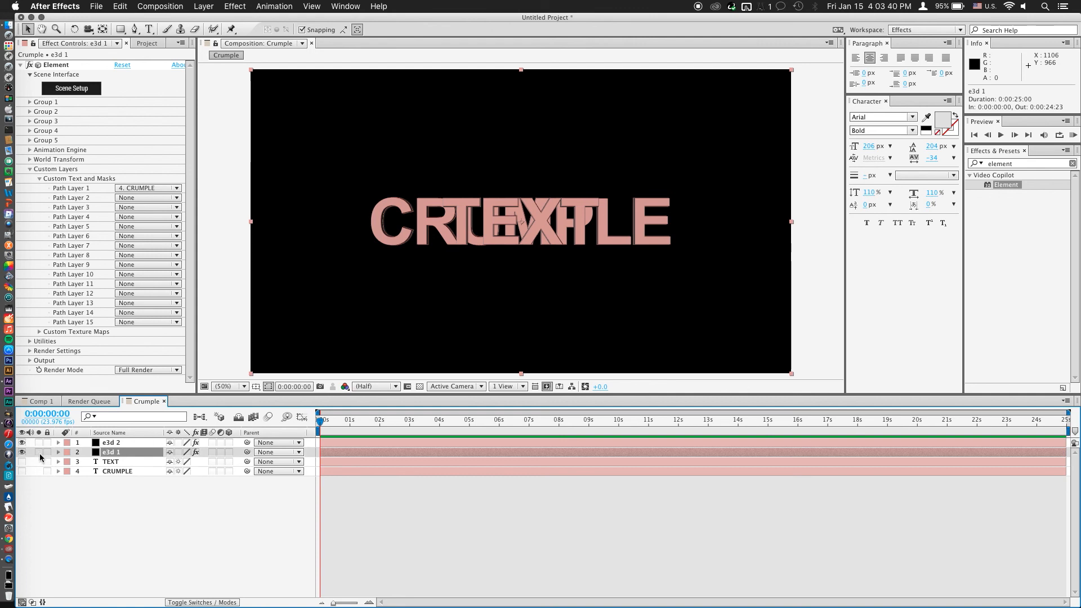
pyautogui.click(7, 452)
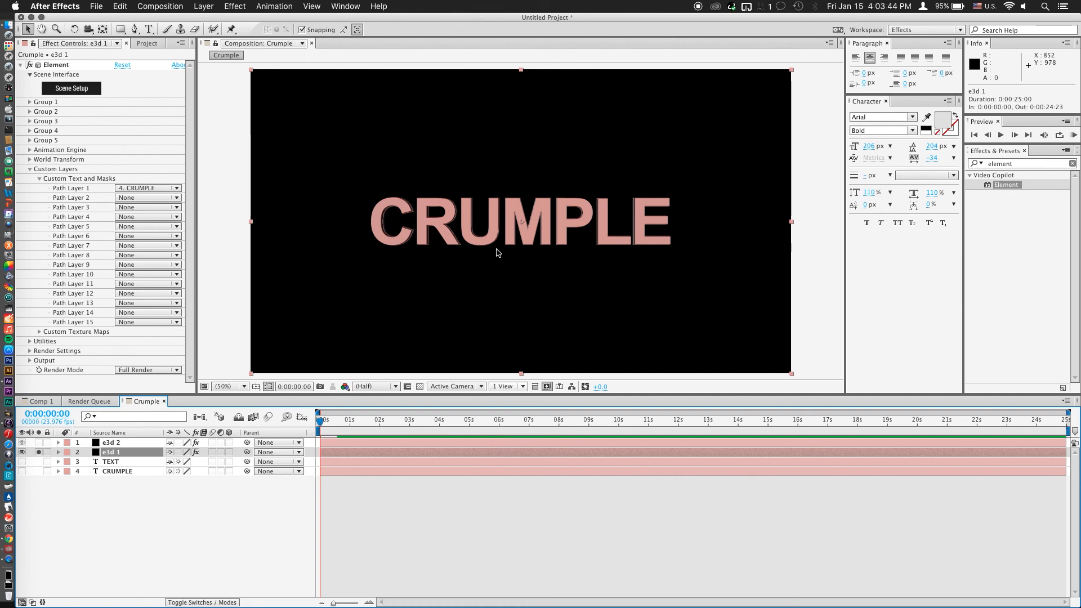
pyautogui.moveTo(576, 516)
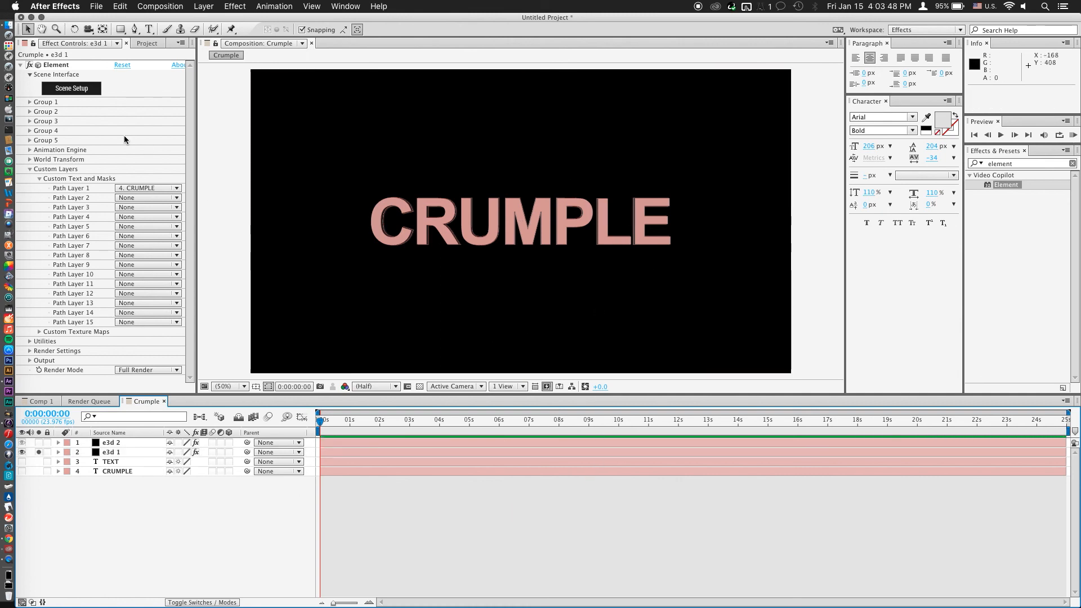
pyautogui.click(31, 102)
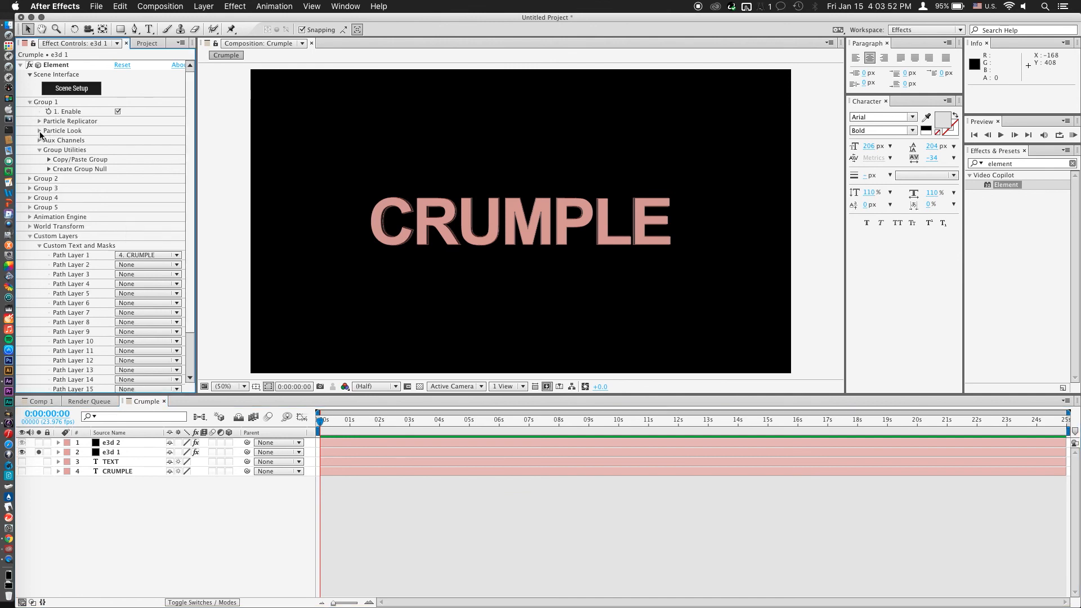
pyautogui.click(41, 130)
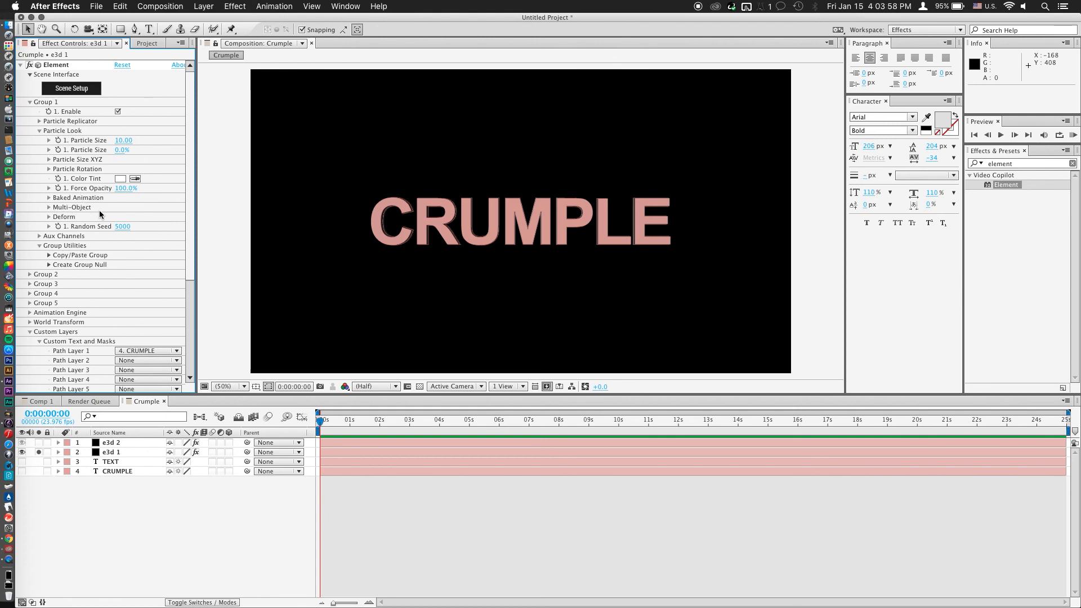
pyautogui.click(49, 207)
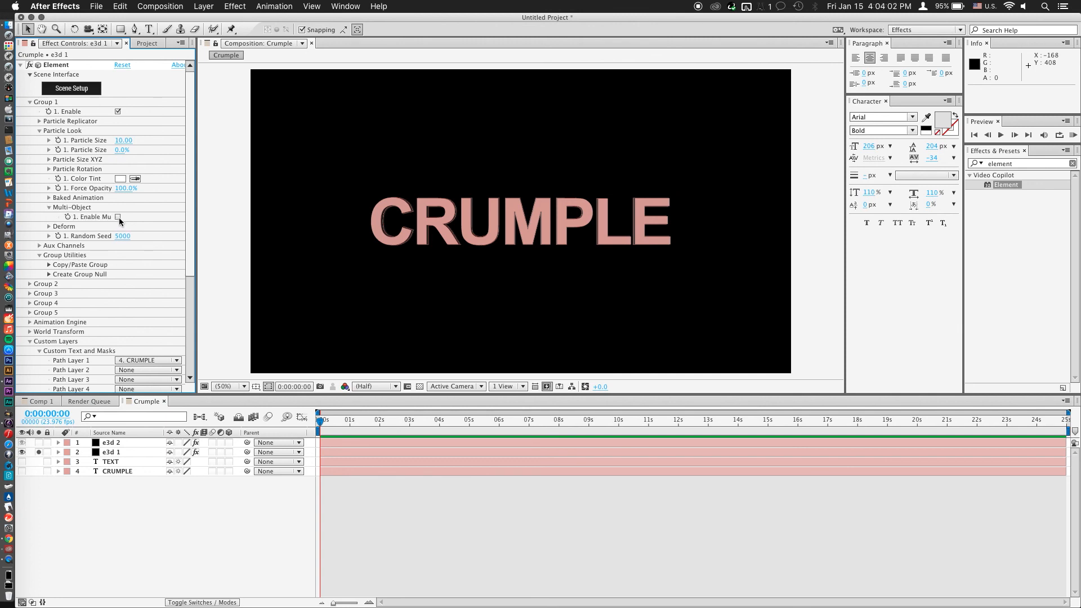
pyautogui.click(111, 452)
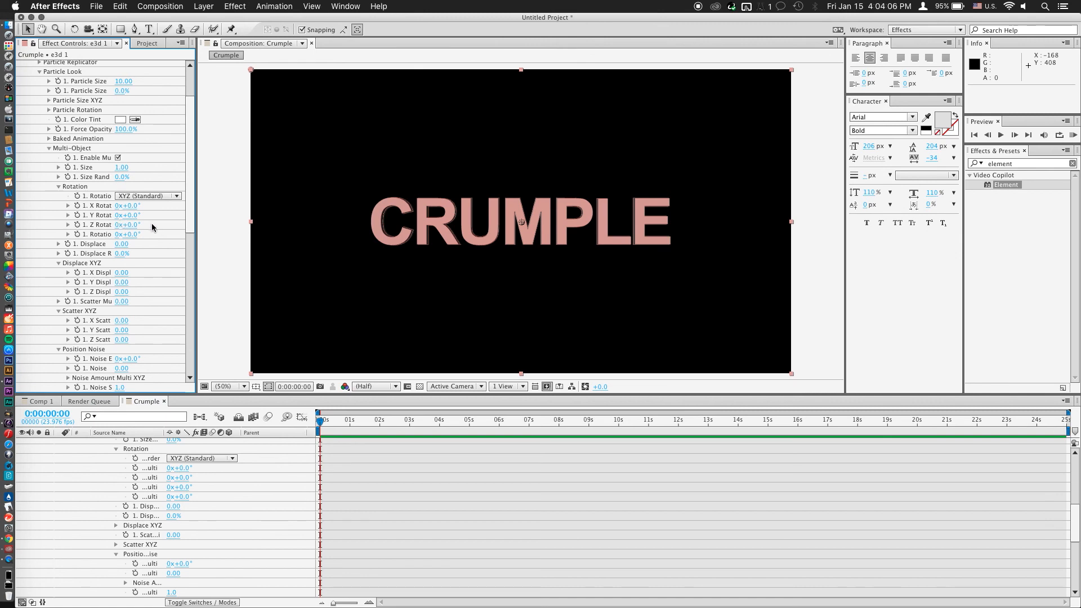
# - Keyframe Multi-Object Rotation from 0° to 180° at 2 seconds and start keyframing Displace
pyautogui.scroll(-3)
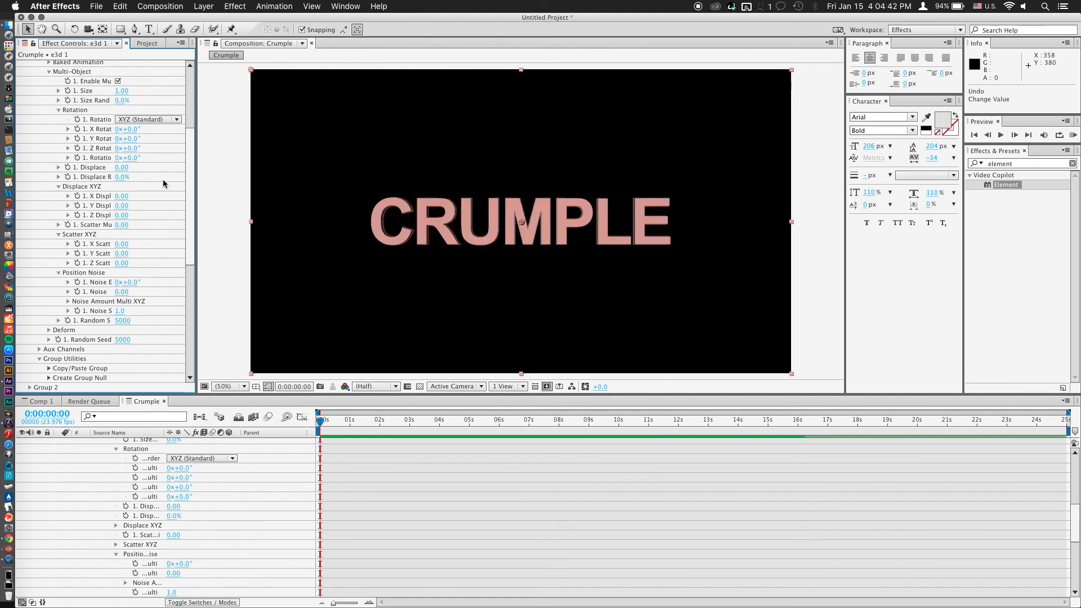
pyautogui.moveTo(156, 170)
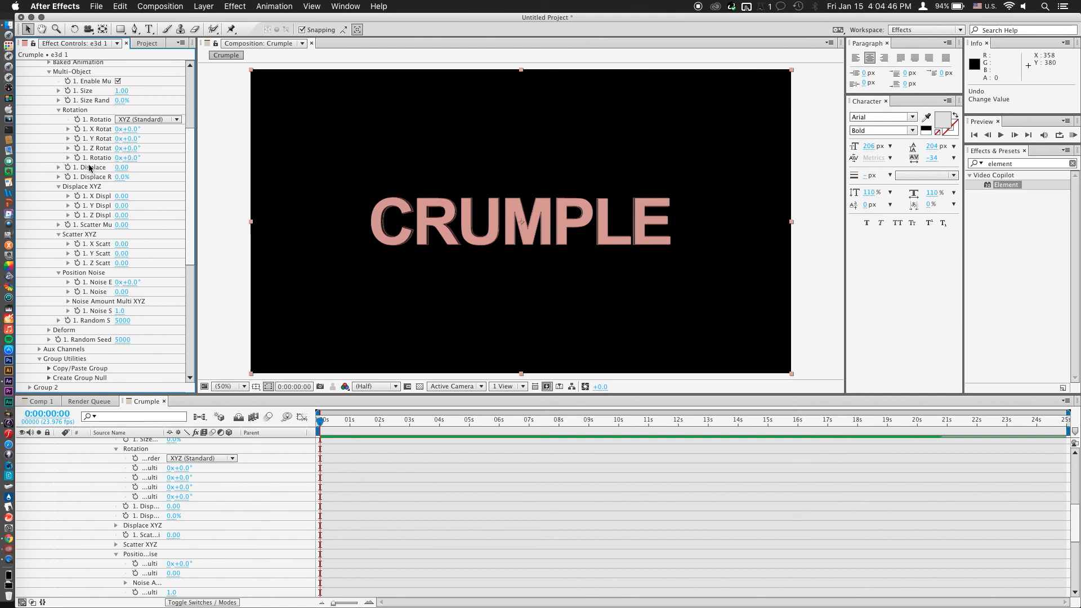
pyautogui.moveTo(159, 210)
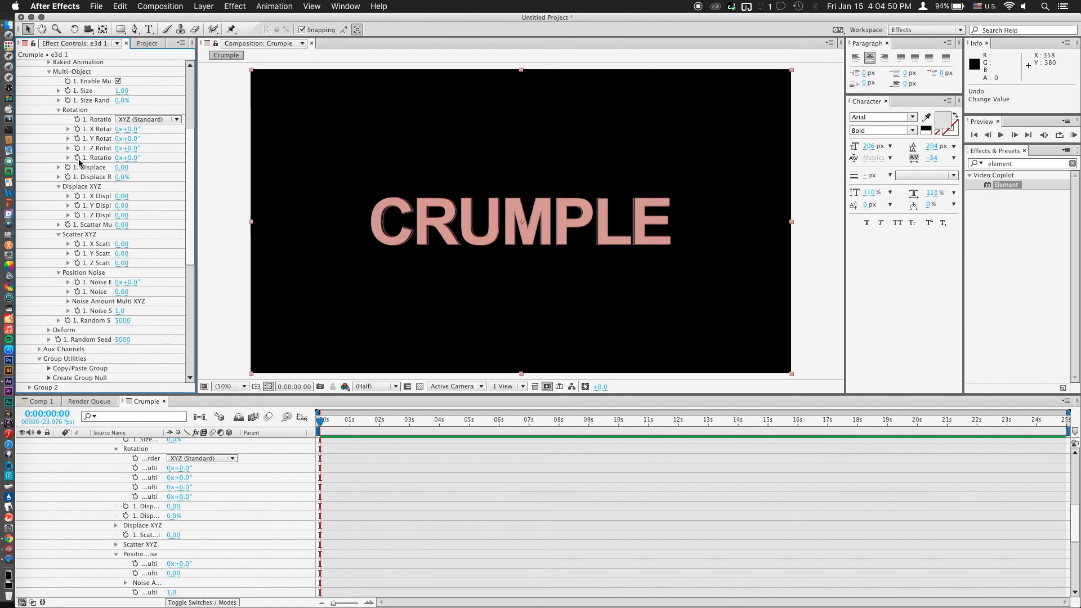
pyautogui.click(76, 158)
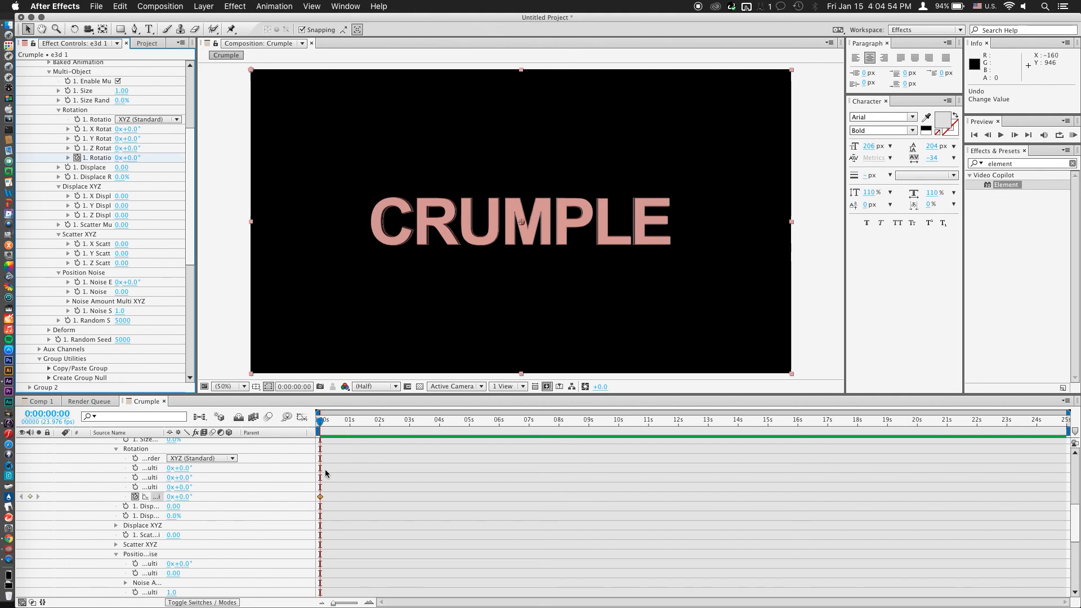
pyautogui.moveTo(359, 424)
pyautogui.write('180')
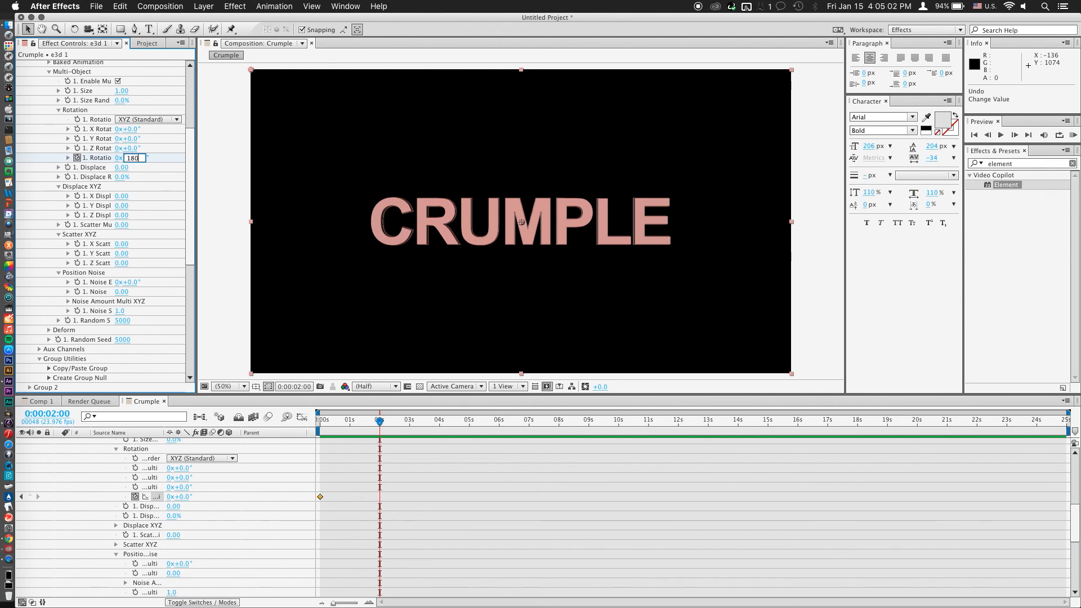
pyautogui.press('Enter')
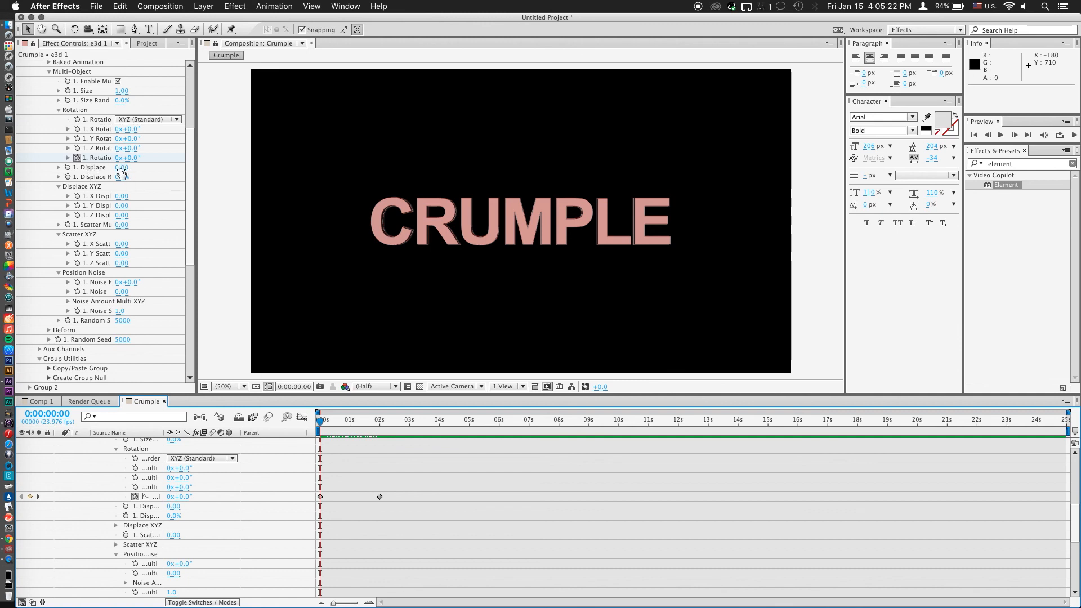
pyautogui.moveTo(122, 167); pyautogui.dragTo(138, 167)
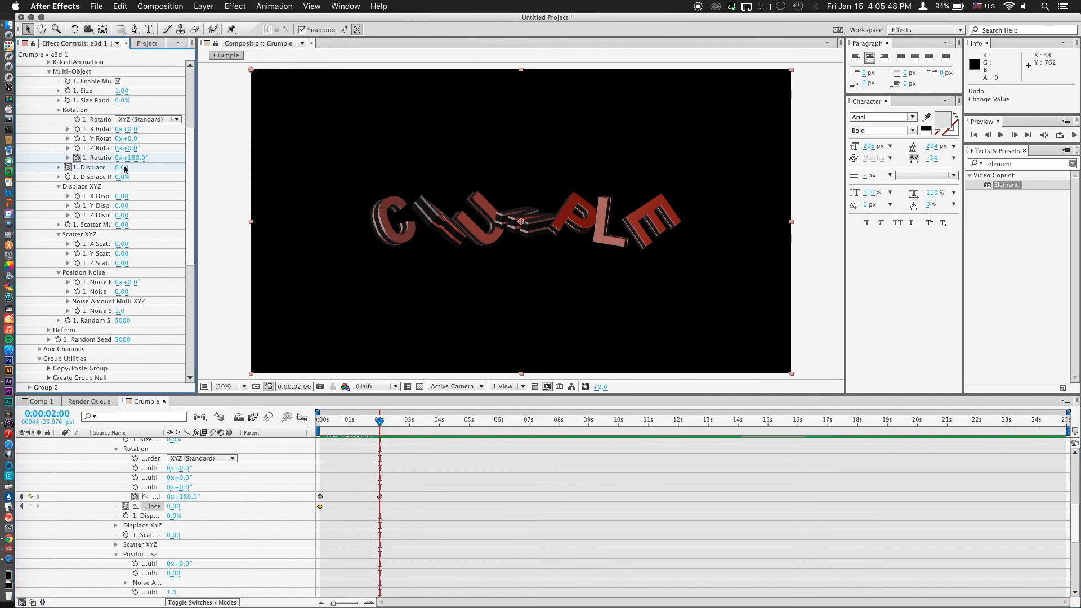
# - Set Multi-Object Displace to -1 at 2 seconds and scrub to preview the letters balling up
pyautogui.click(123, 167)
pyautogui.write('-1')
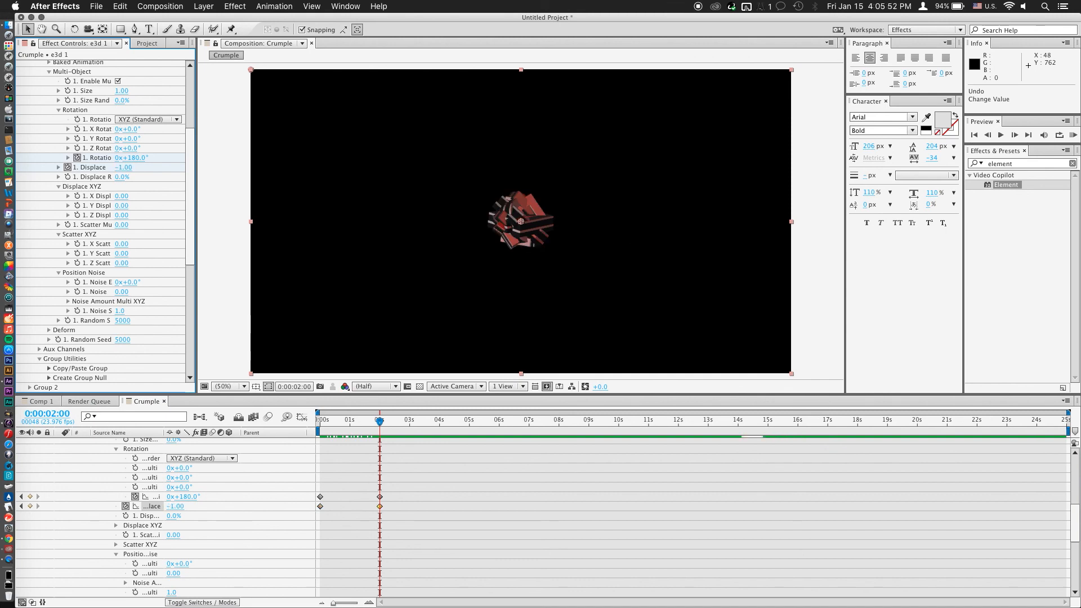
pyautogui.moveTo(581, 156)
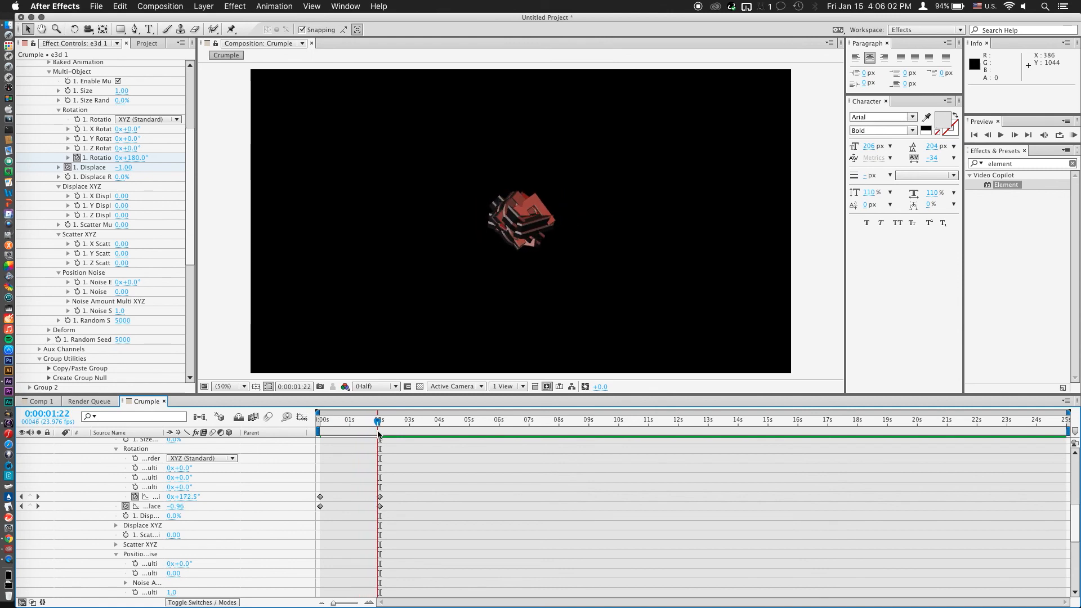
pyautogui.moveTo(378, 439); pyautogui.dragTo(359, 438)
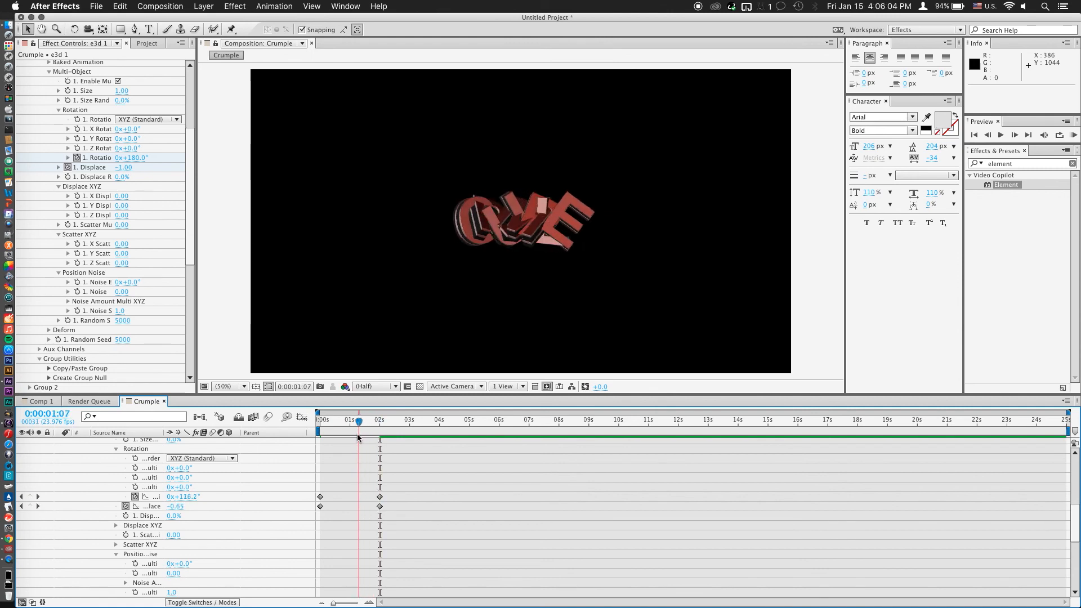
pyautogui.click(320, 433)
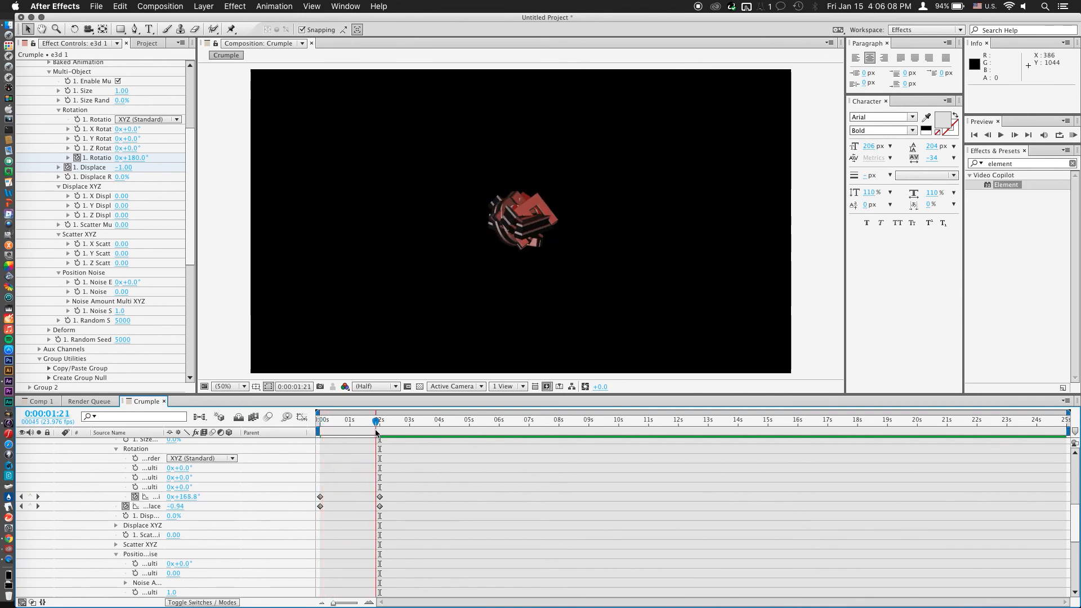
pyautogui.moveTo(376, 420); pyautogui.dragTo(381, 421)
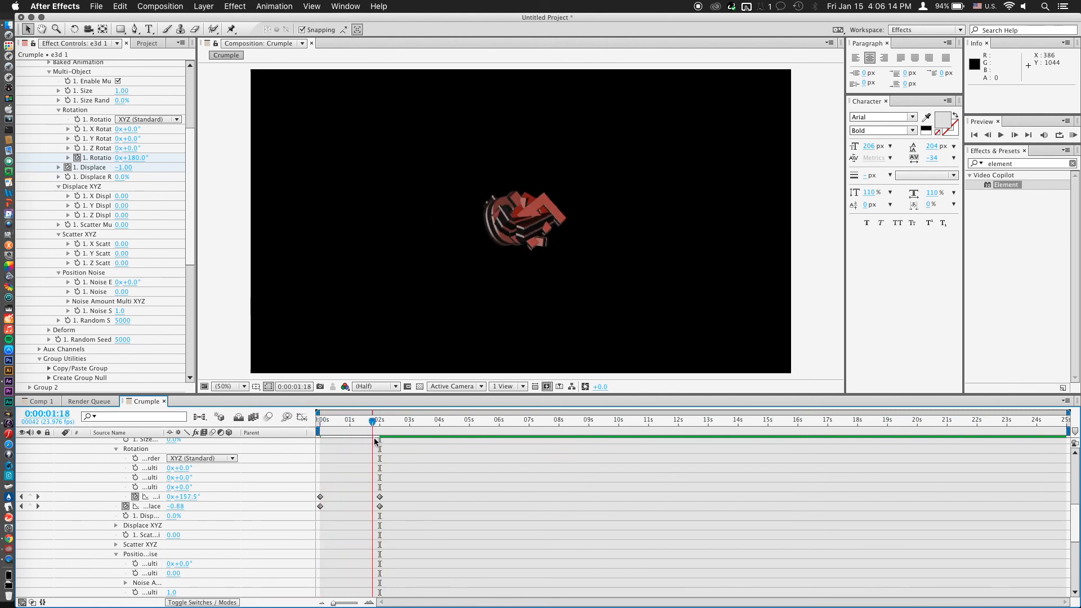
pyautogui.moveTo(374, 419); pyautogui.dragTo(380, 419)
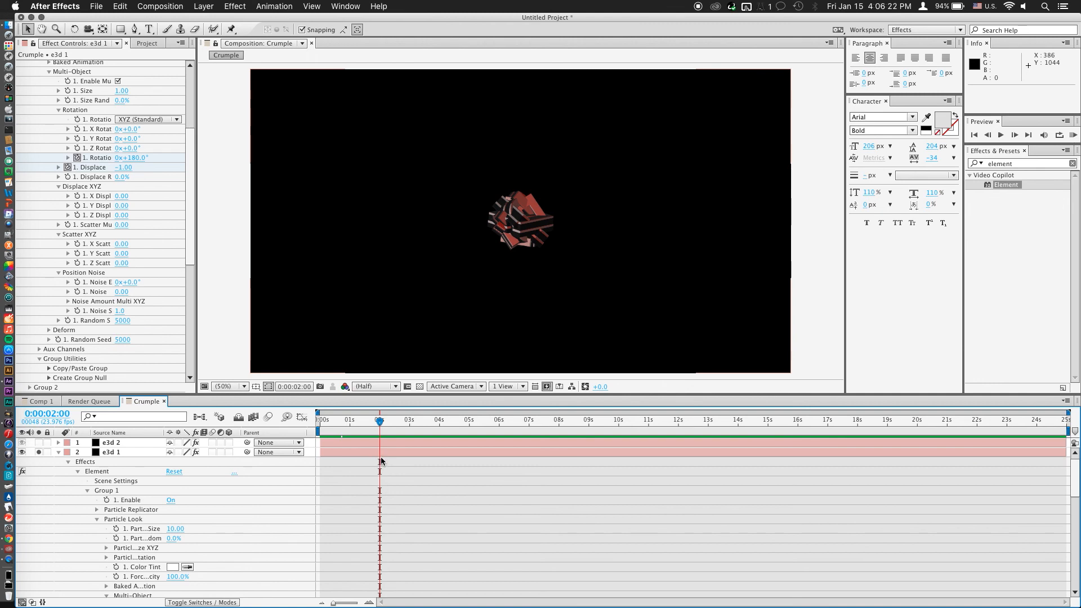
pyautogui.moveTo(411, 463)
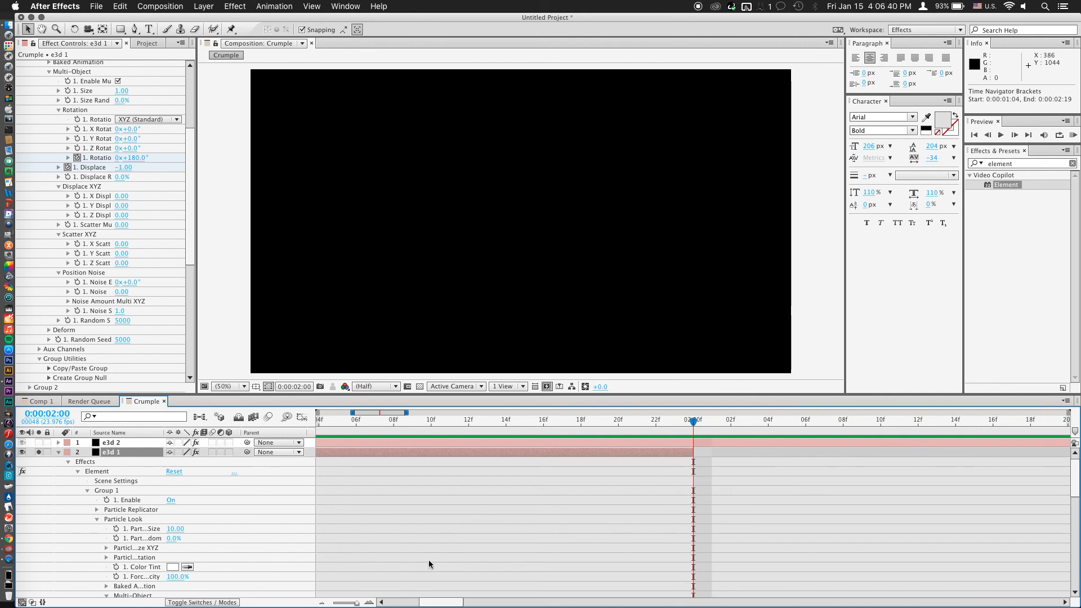
# - Trim e3d 1 and e3d 2 to meet at two seconds and check the frame before the cut
pyautogui.moveTo(366, 603); pyautogui.dragTo(341, 603)
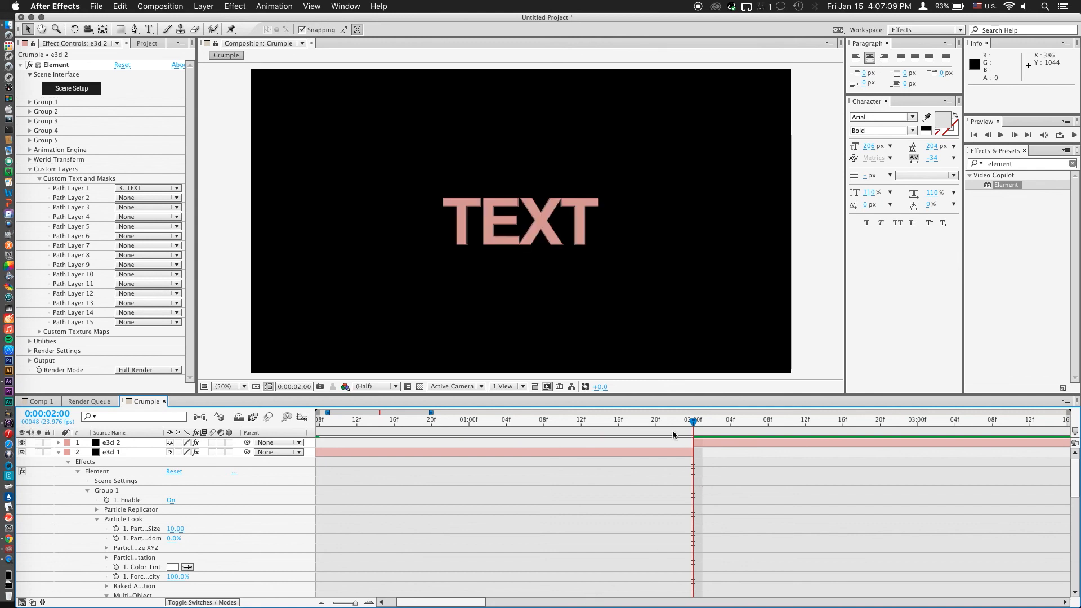
pyautogui.click(684, 420)
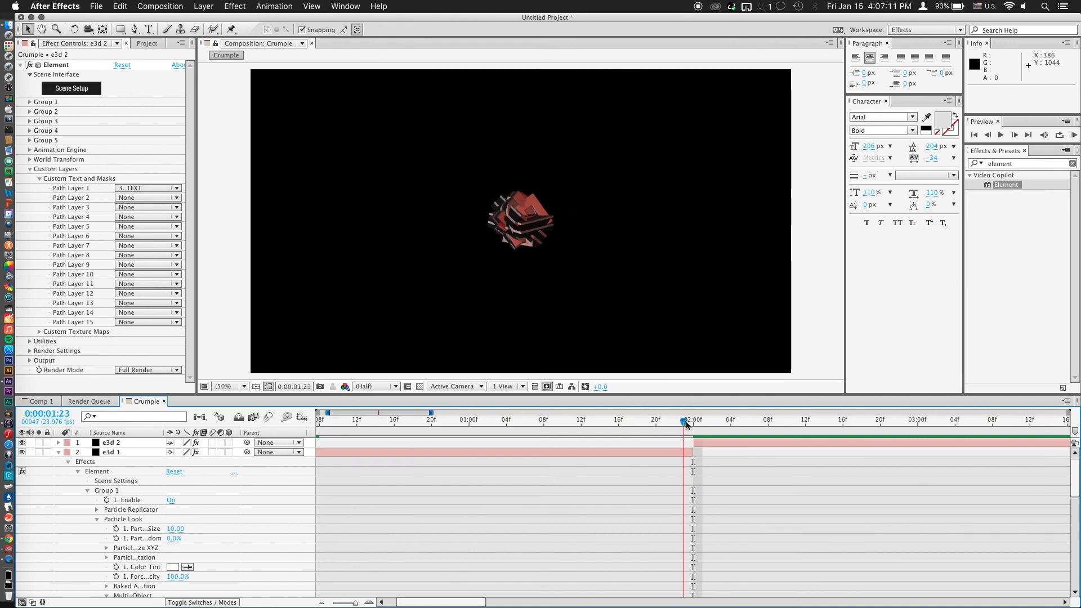
pyautogui.moveTo(682, 421); pyautogui.dragTo(693, 422)
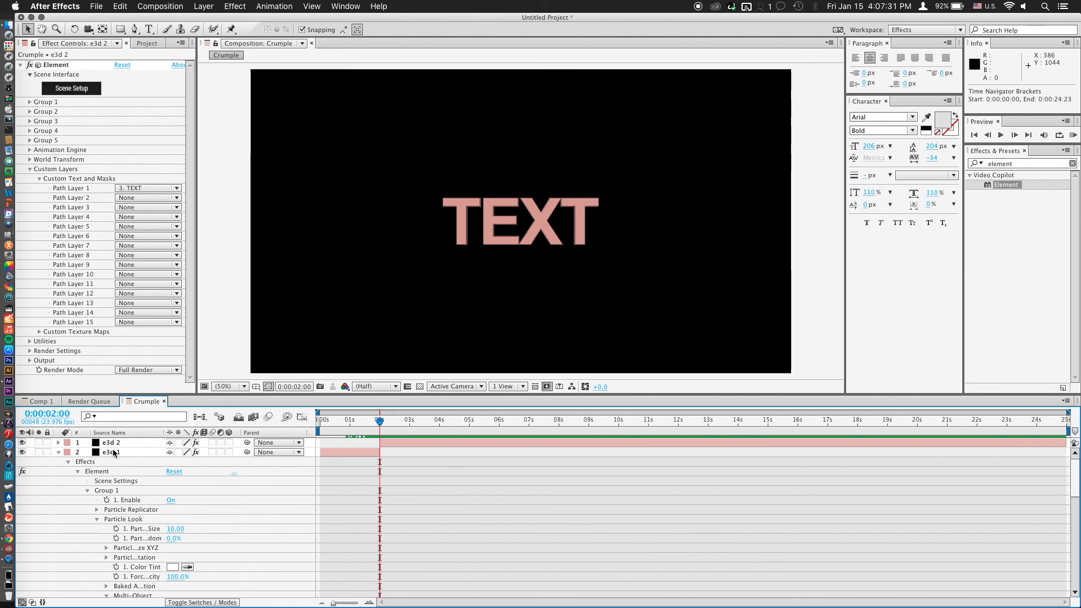
# - Select e3d 2 and expand its Group 1 Multi-Object settings
pyautogui.click(110, 452)
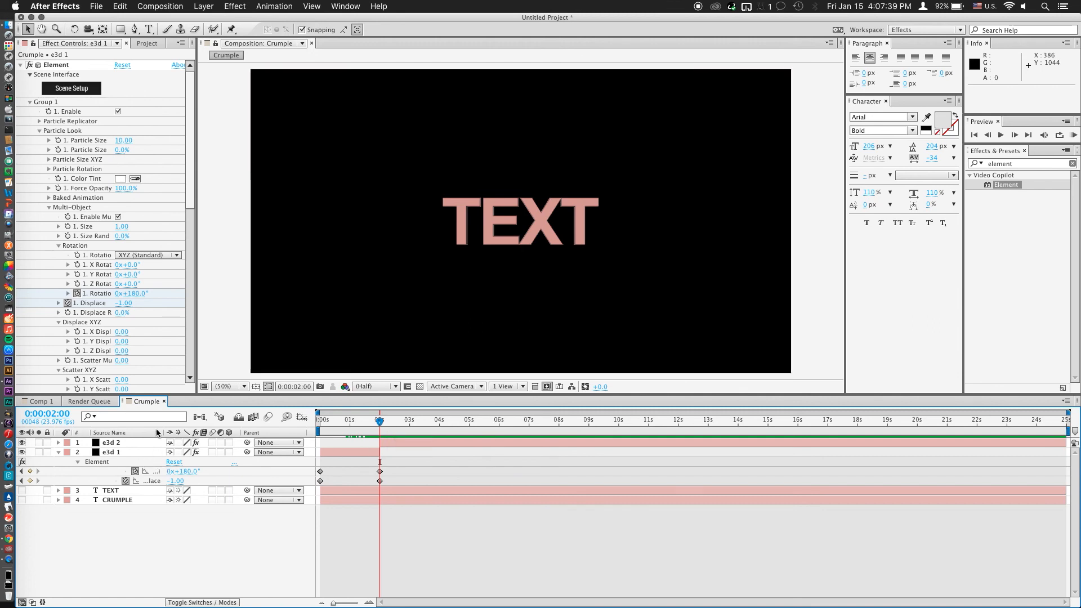
pyautogui.click(111, 442)
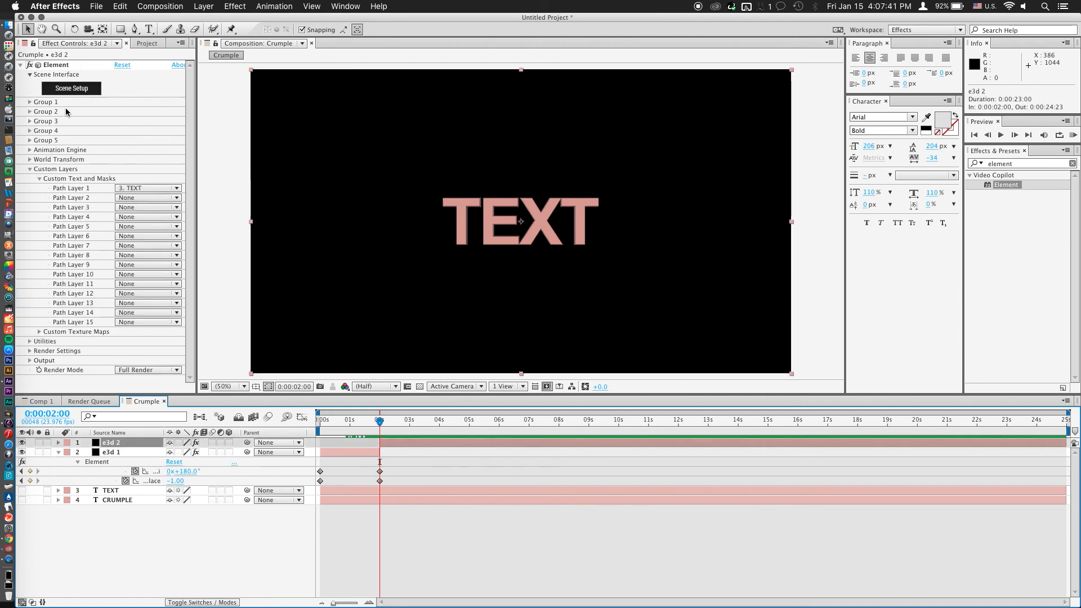
pyautogui.click(30, 102)
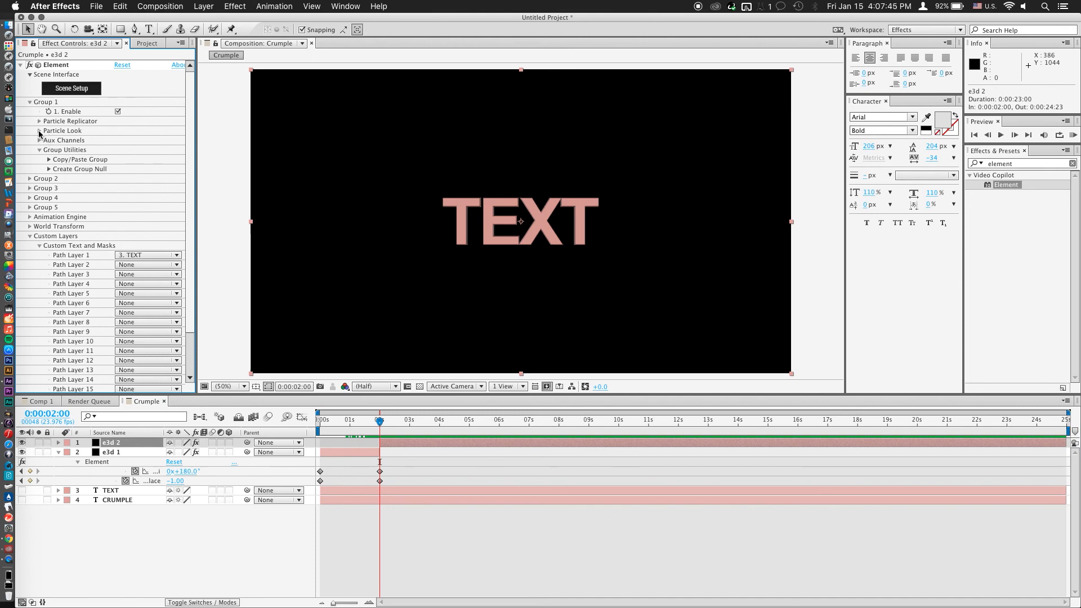
pyautogui.click(41, 130)
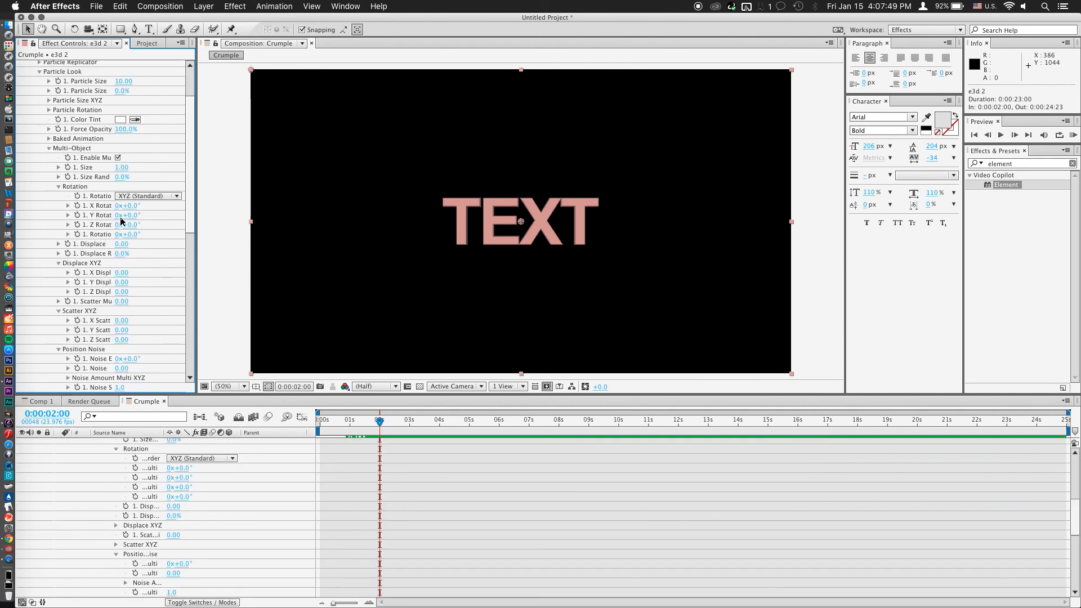
pyautogui.scroll(-3)
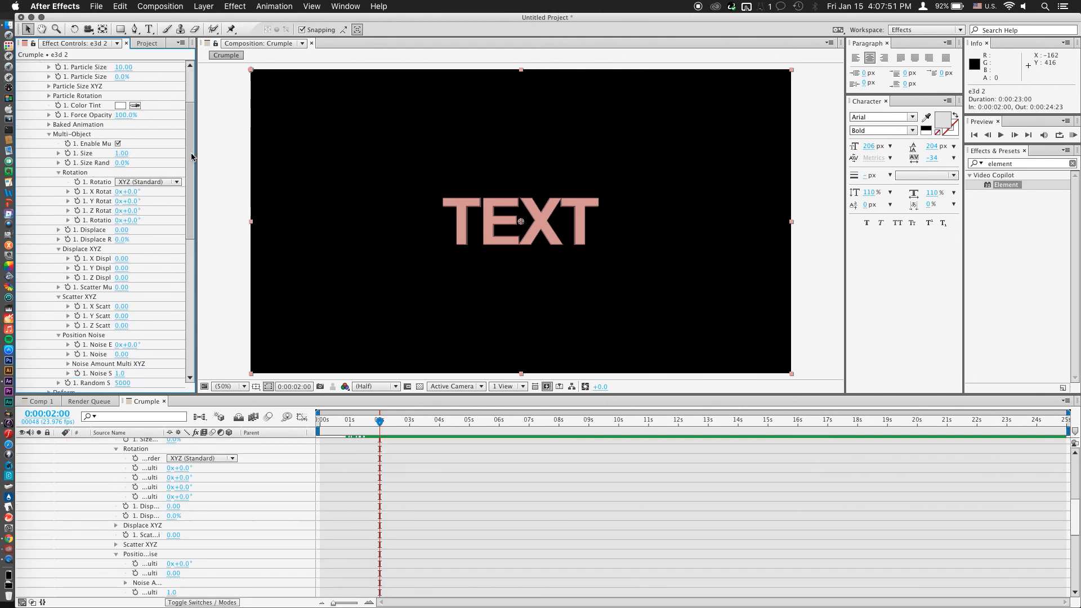
pyautogui.scroll(-3)
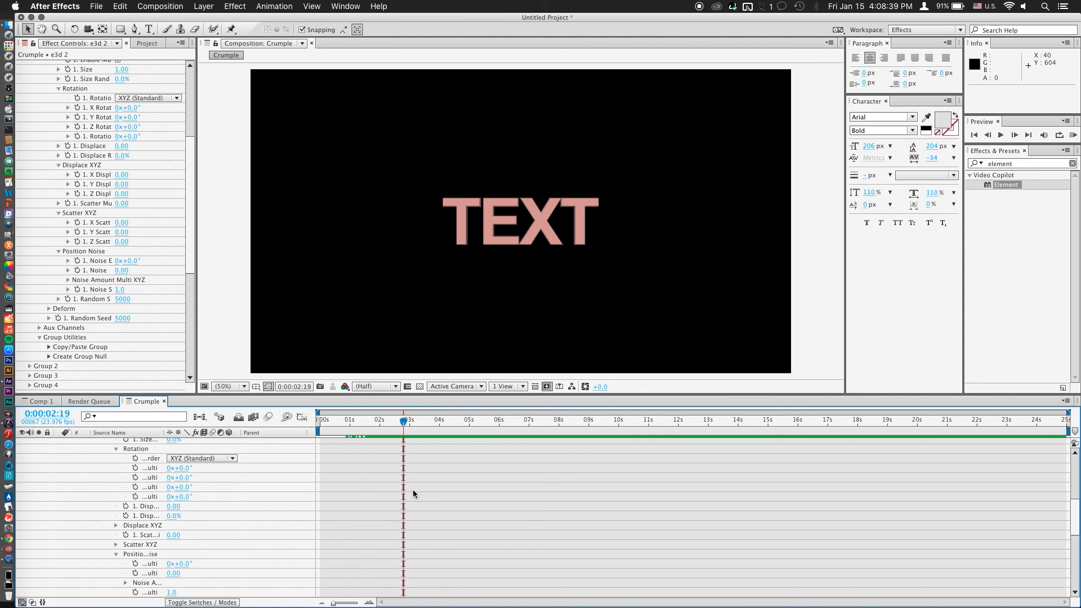
# - Set e3d 2's Multi-Object displacement to -1
pyautogui.click(110, 443)
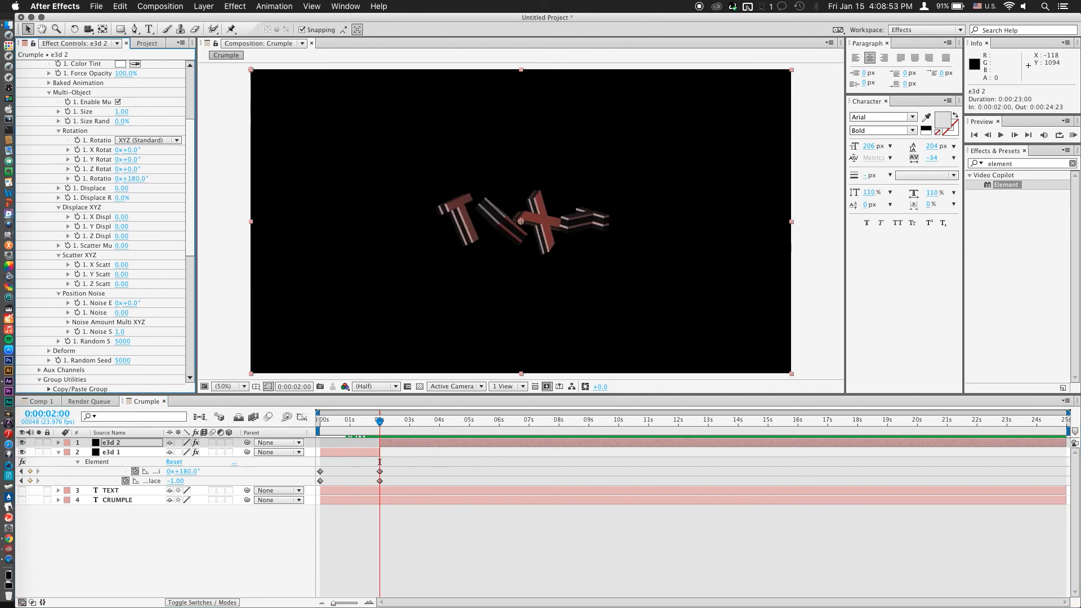
pyautogui.click(122, 188)
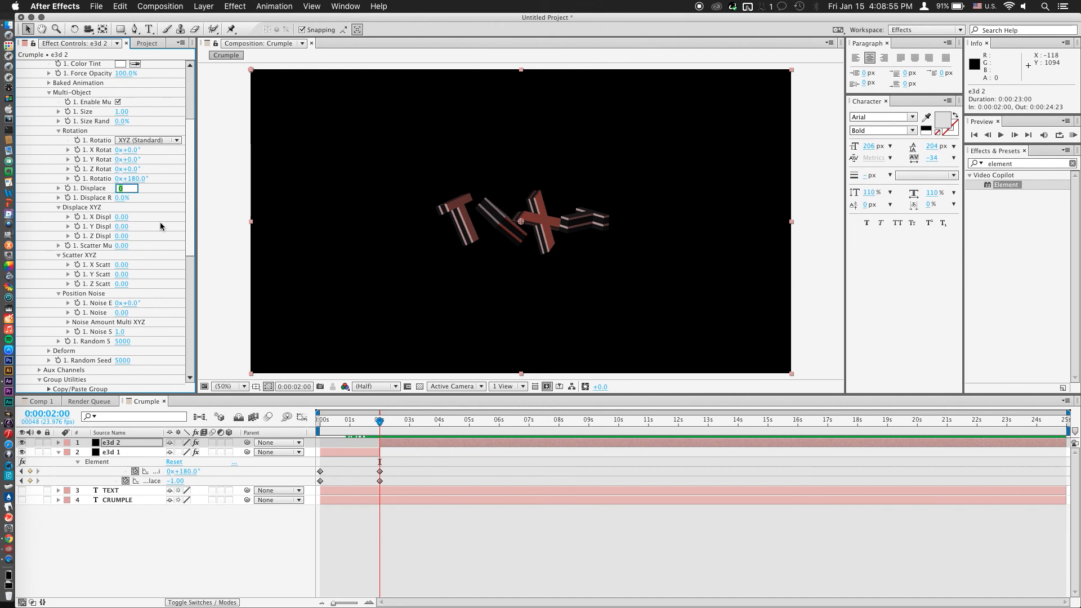
pyautogui.write('-1')
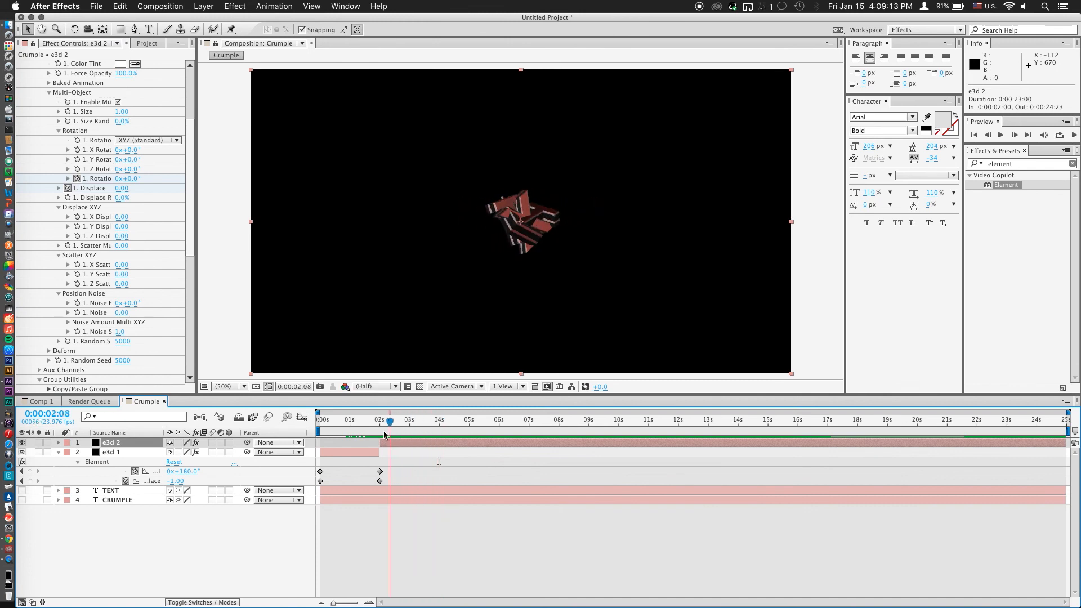
# - Move e3d 2's unscrunch keyframes closer to the two-second cut
pyautogui.click(318, 420)
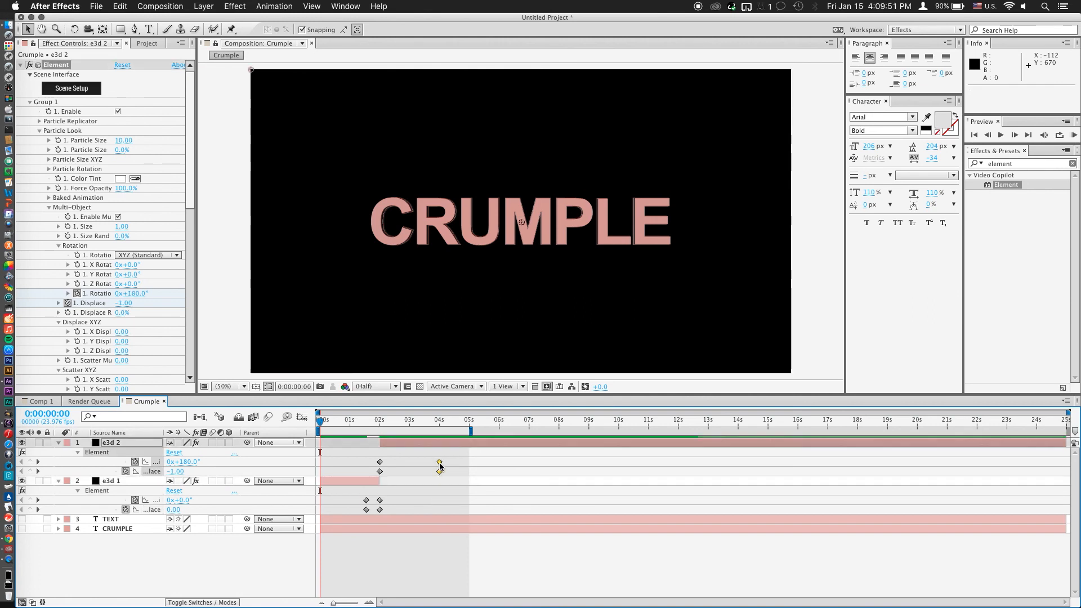
pyautogui.moveTo(439, 461); pyautogui.dragTo(394, 462)
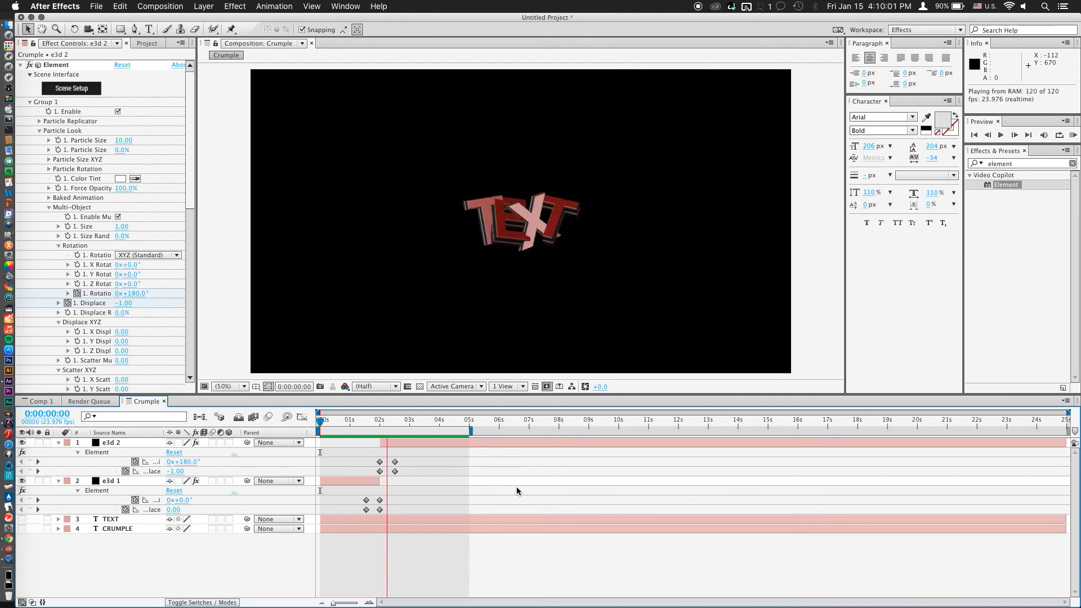
pyautogui.click(439, 427)
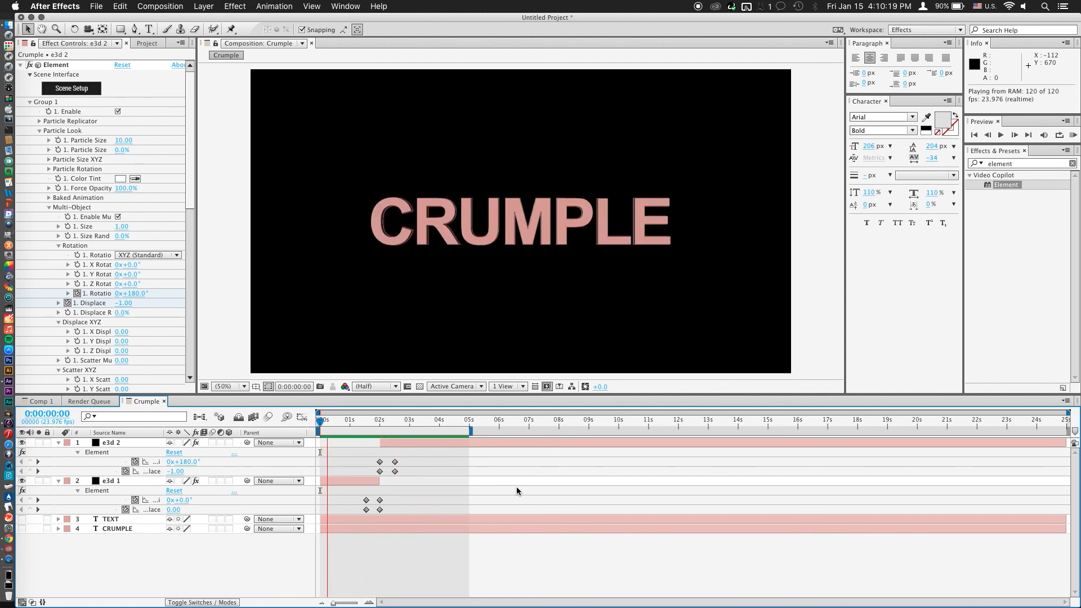
pyautogui.click(387, 420)
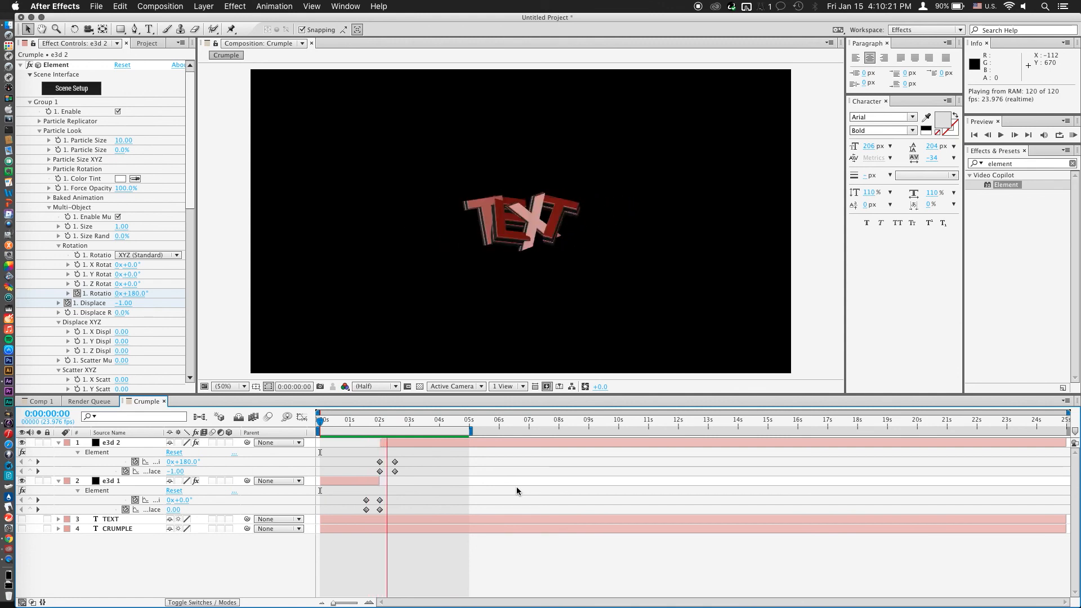